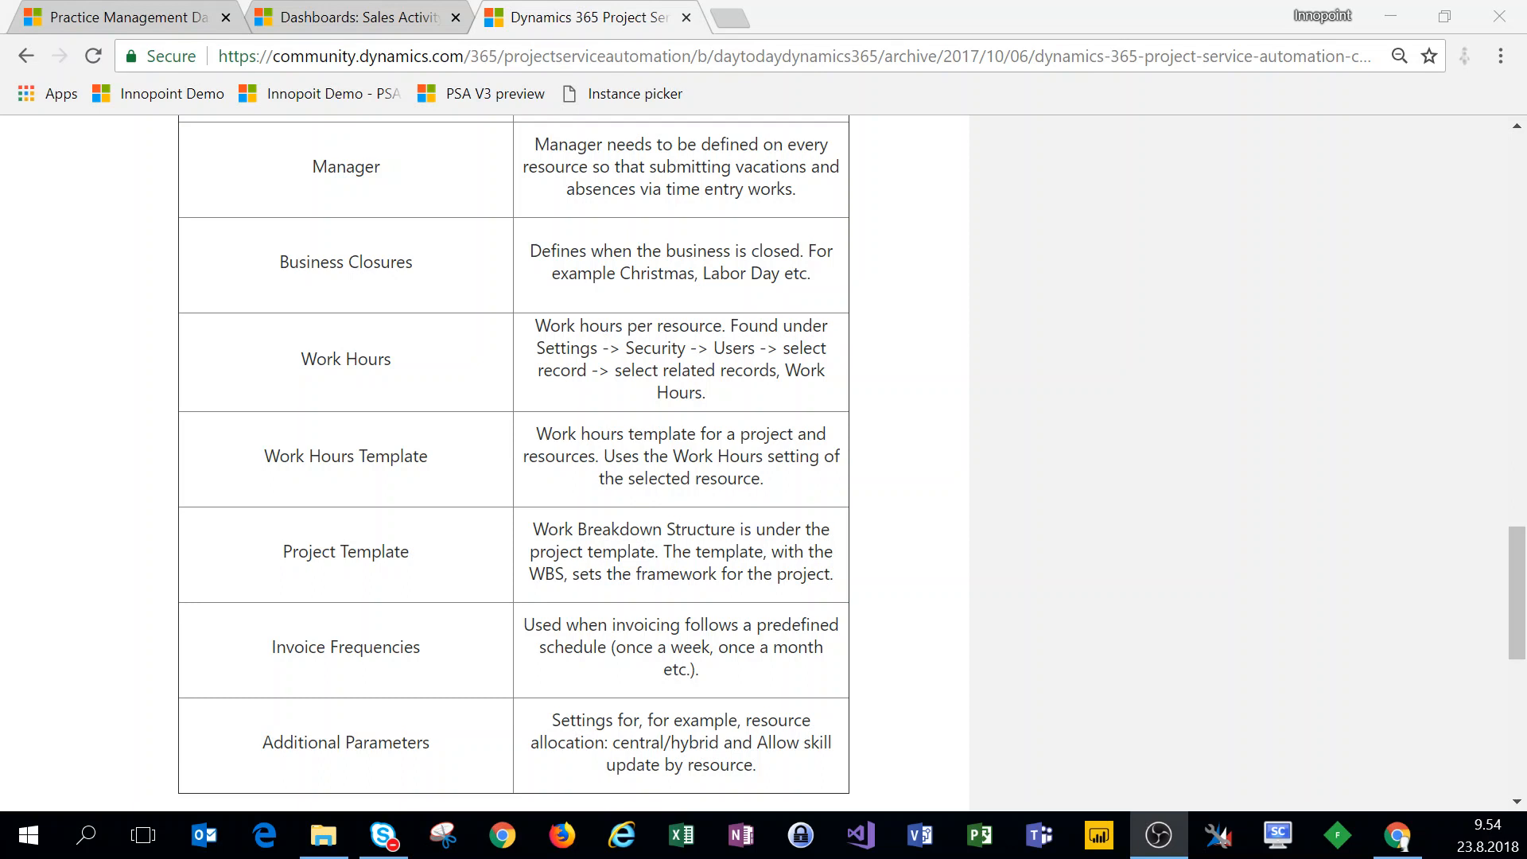
Step: Return to the Dynamics 365 tab and go to the Business Management settings page
click(353, 17)
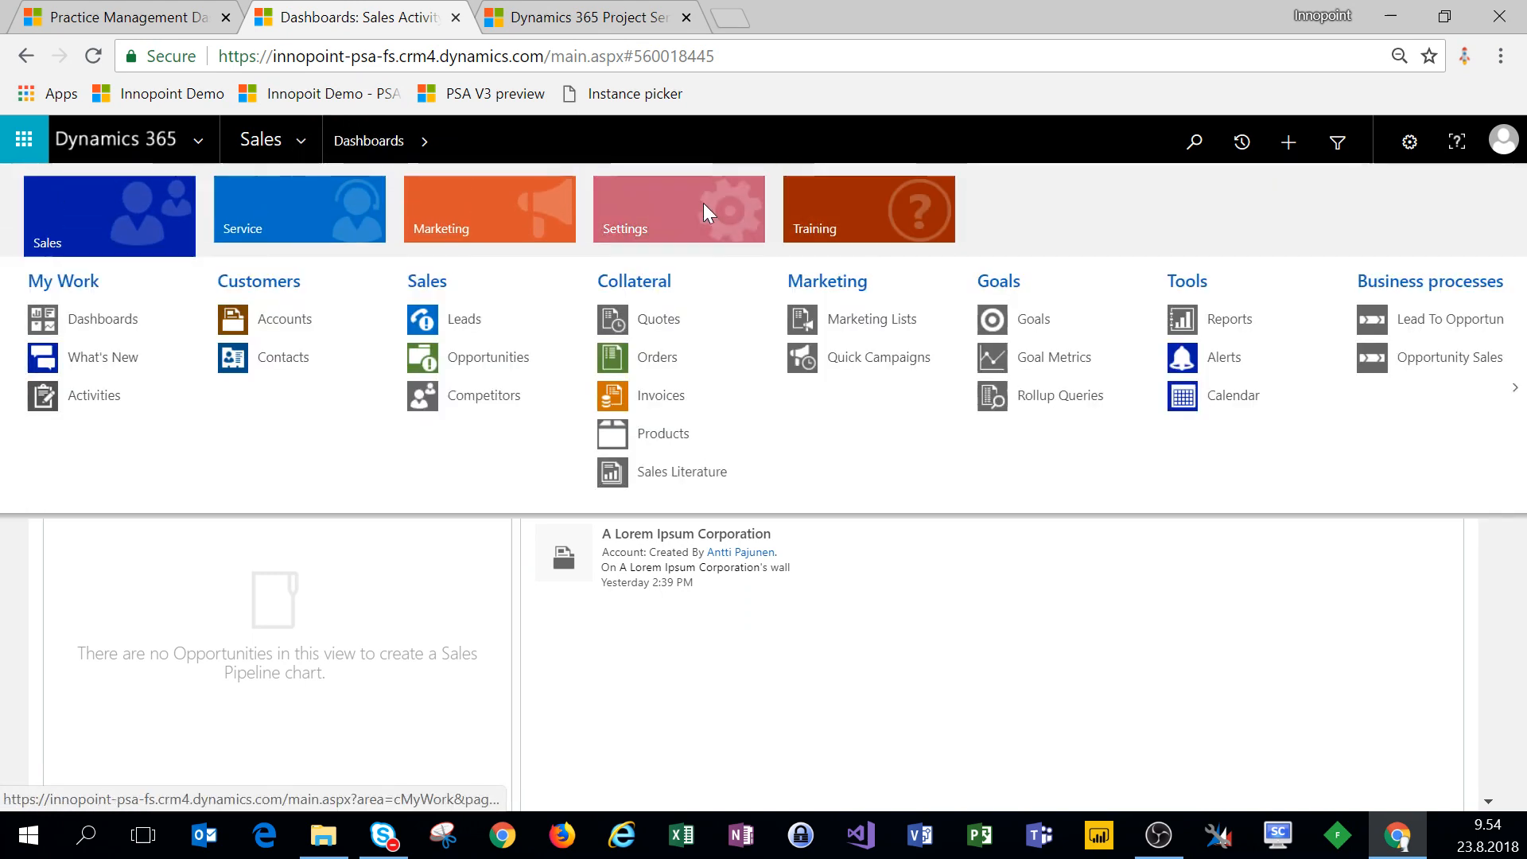
click(678, 210)
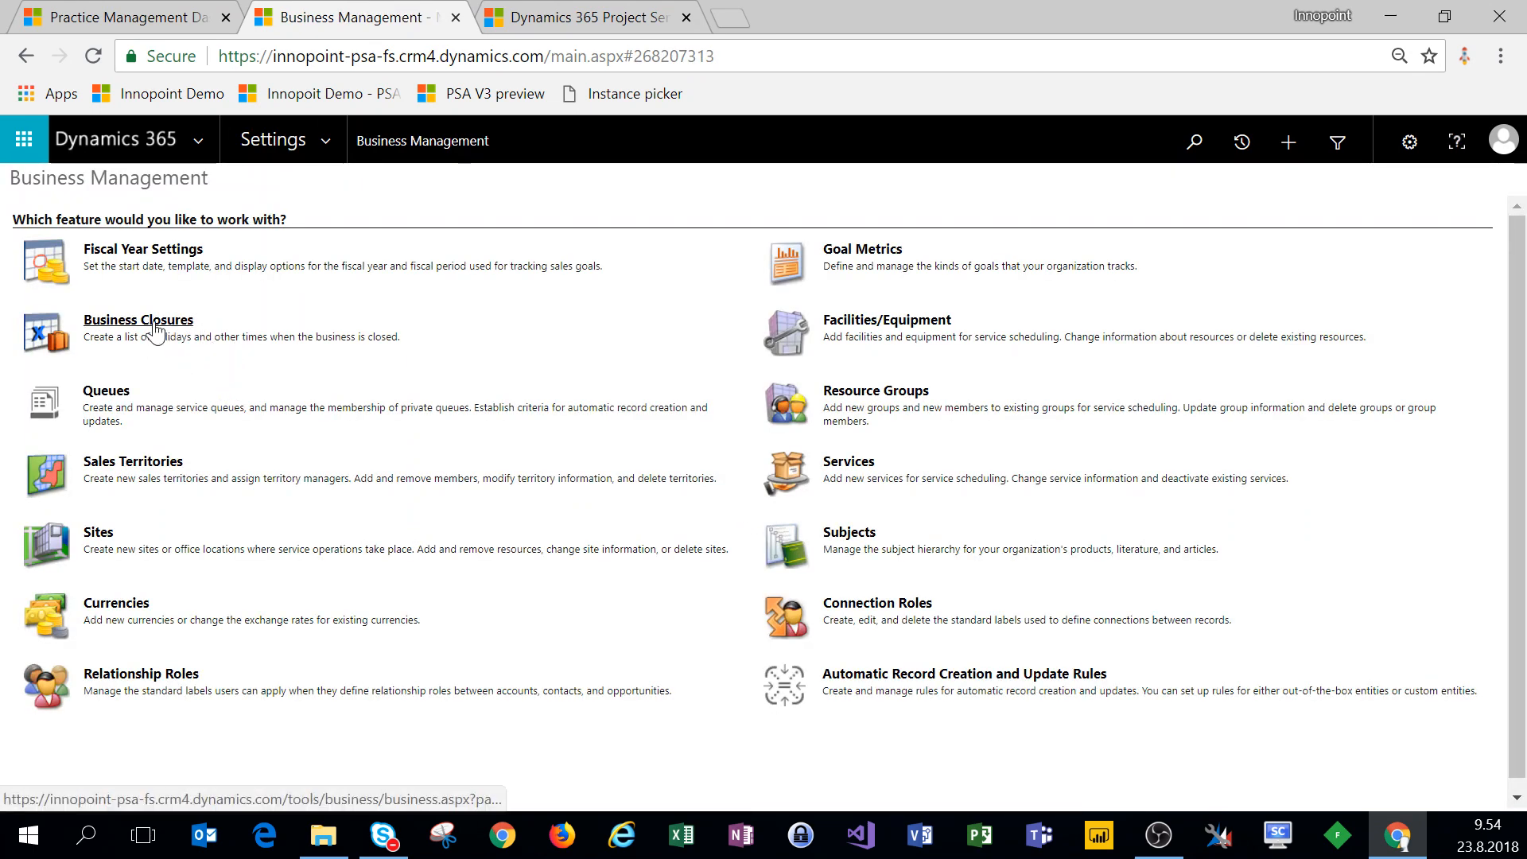
Step: Start a new business closure from the Business Closures list
click(139, 319)
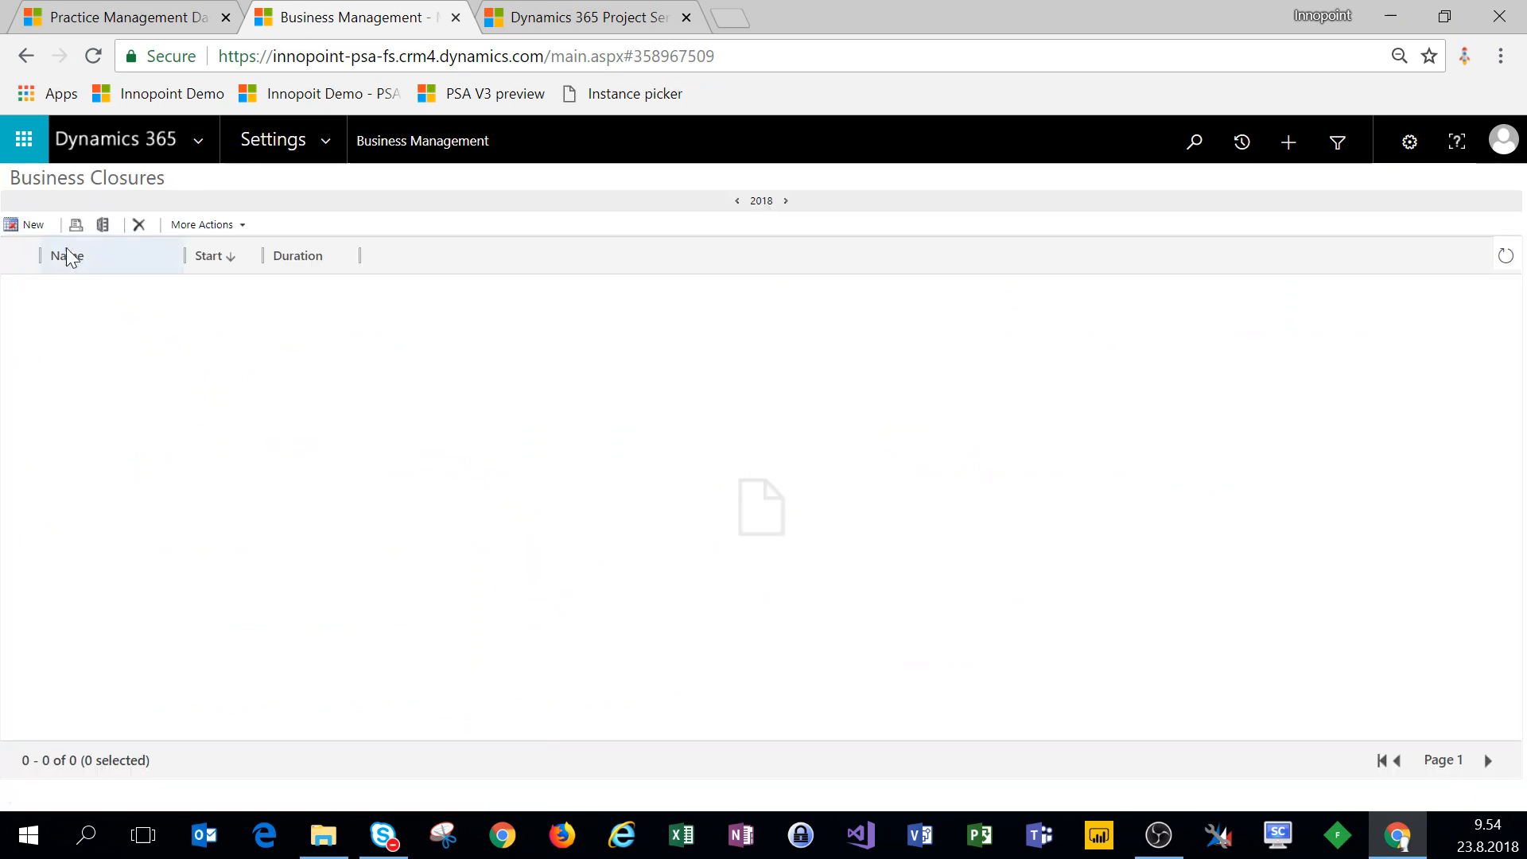
click(30, 224)
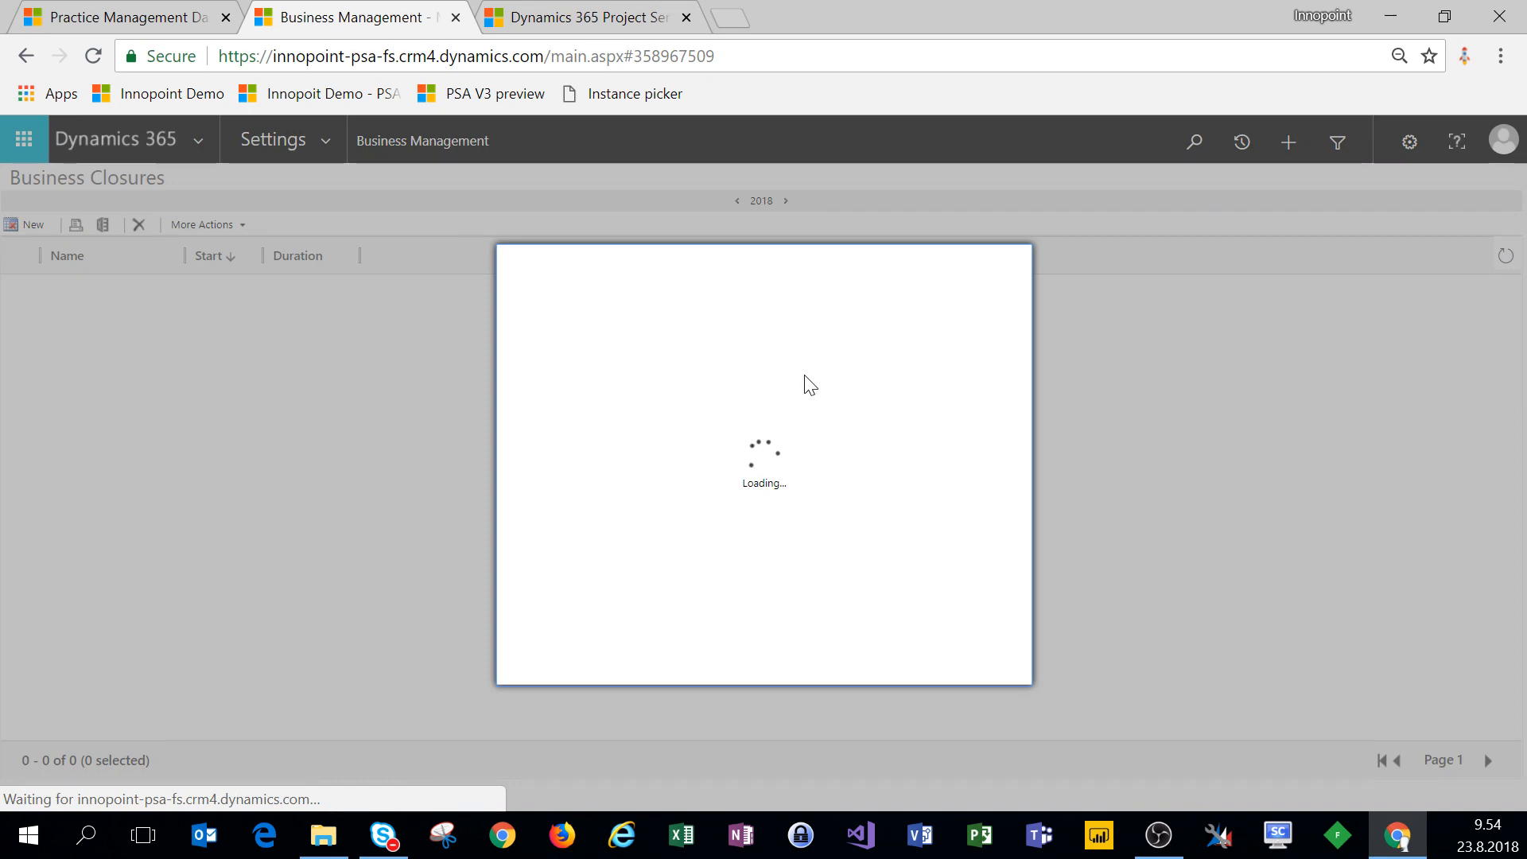
mouse_move(795, 385)
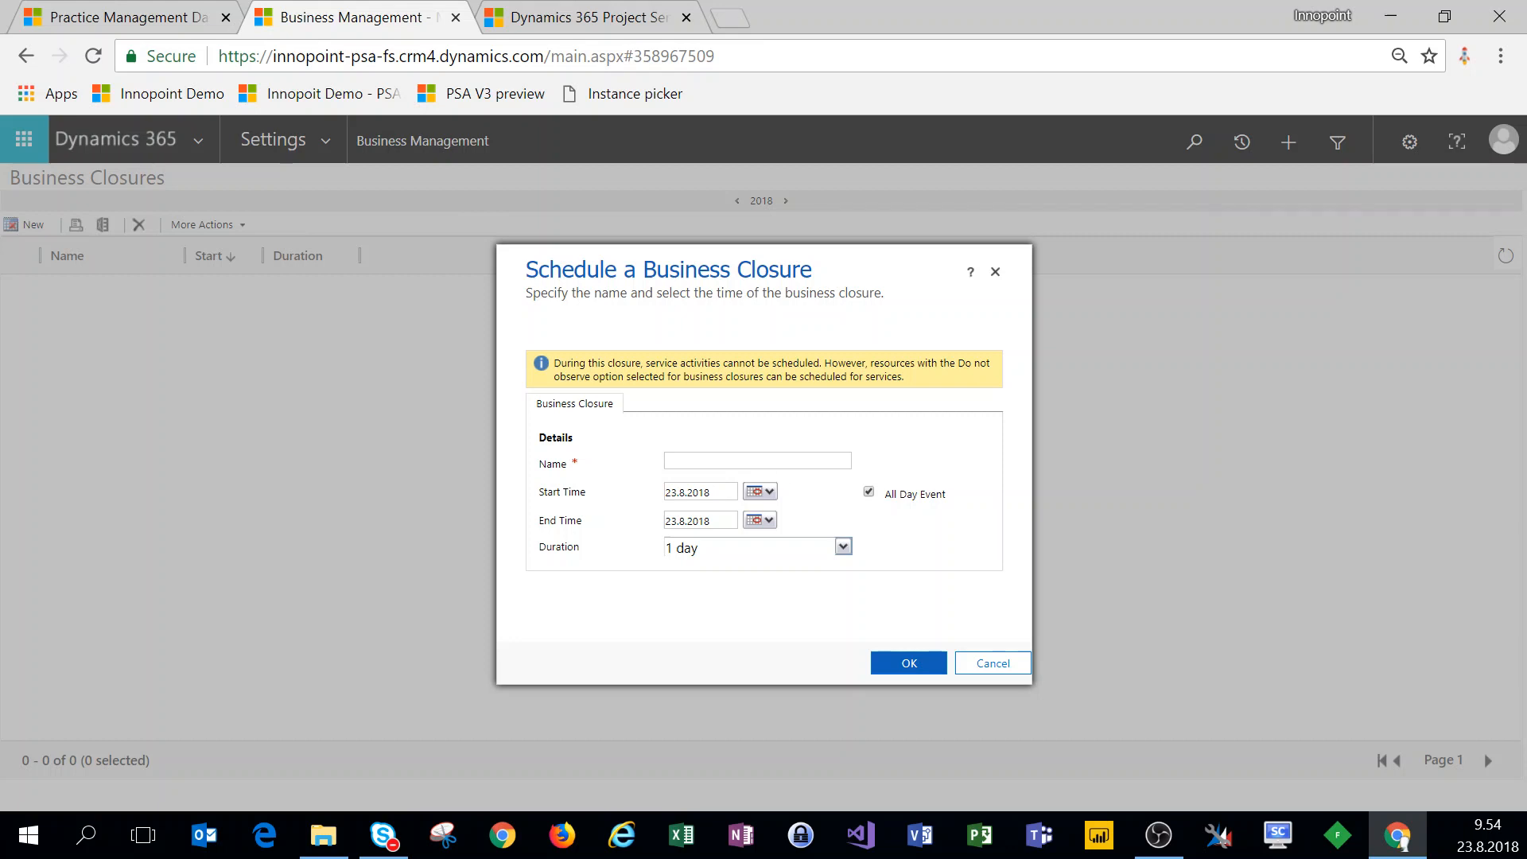
Step: Create the 'Christmas' closure running 24.12.2018 to 25.12.2018 and confirm it
text(Christmas)
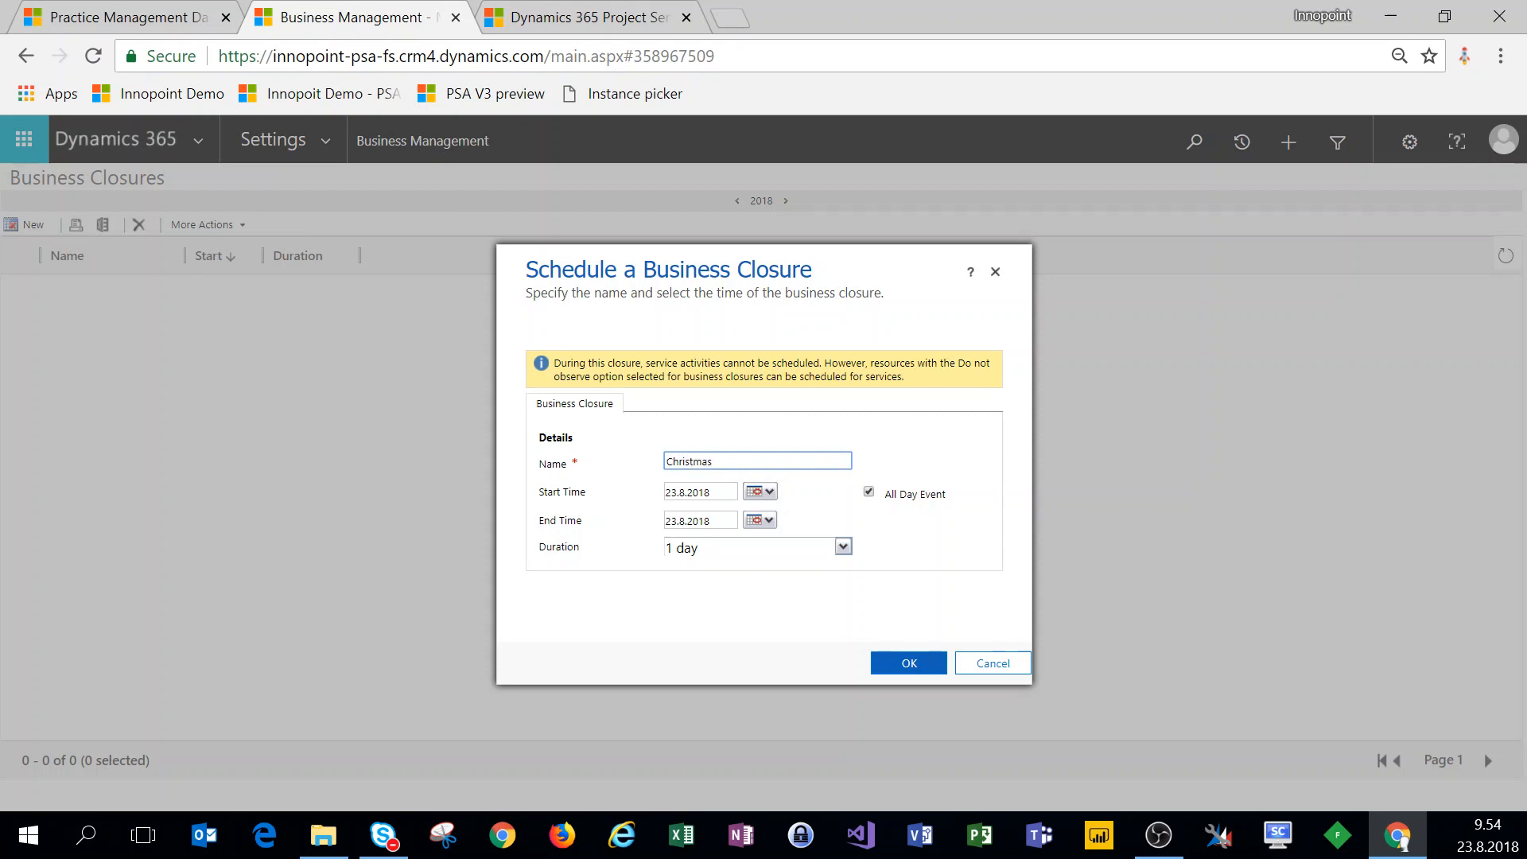
click(753, 491)
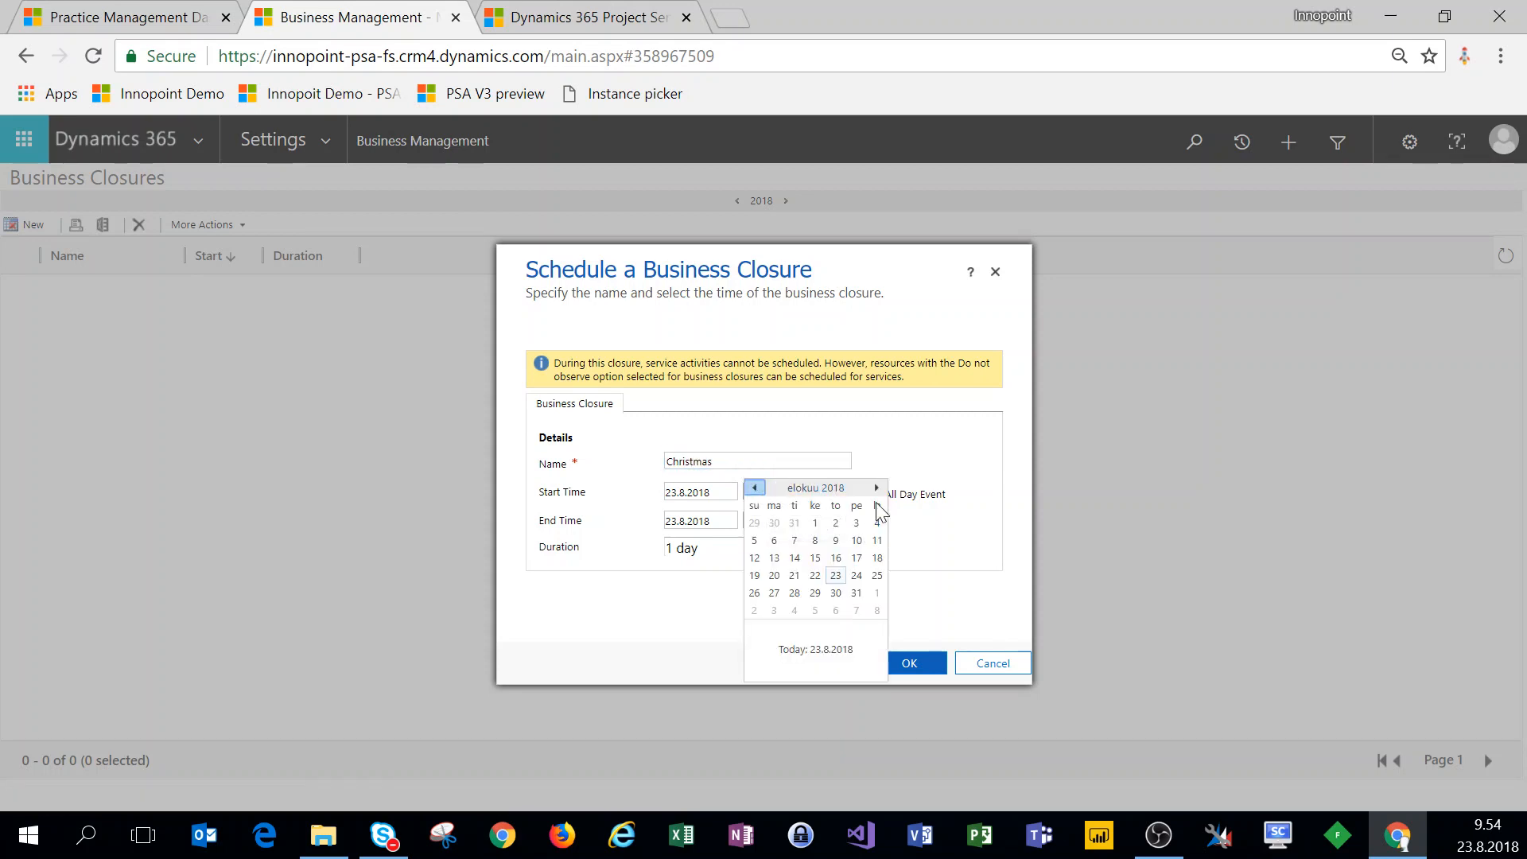
click(877, 488)
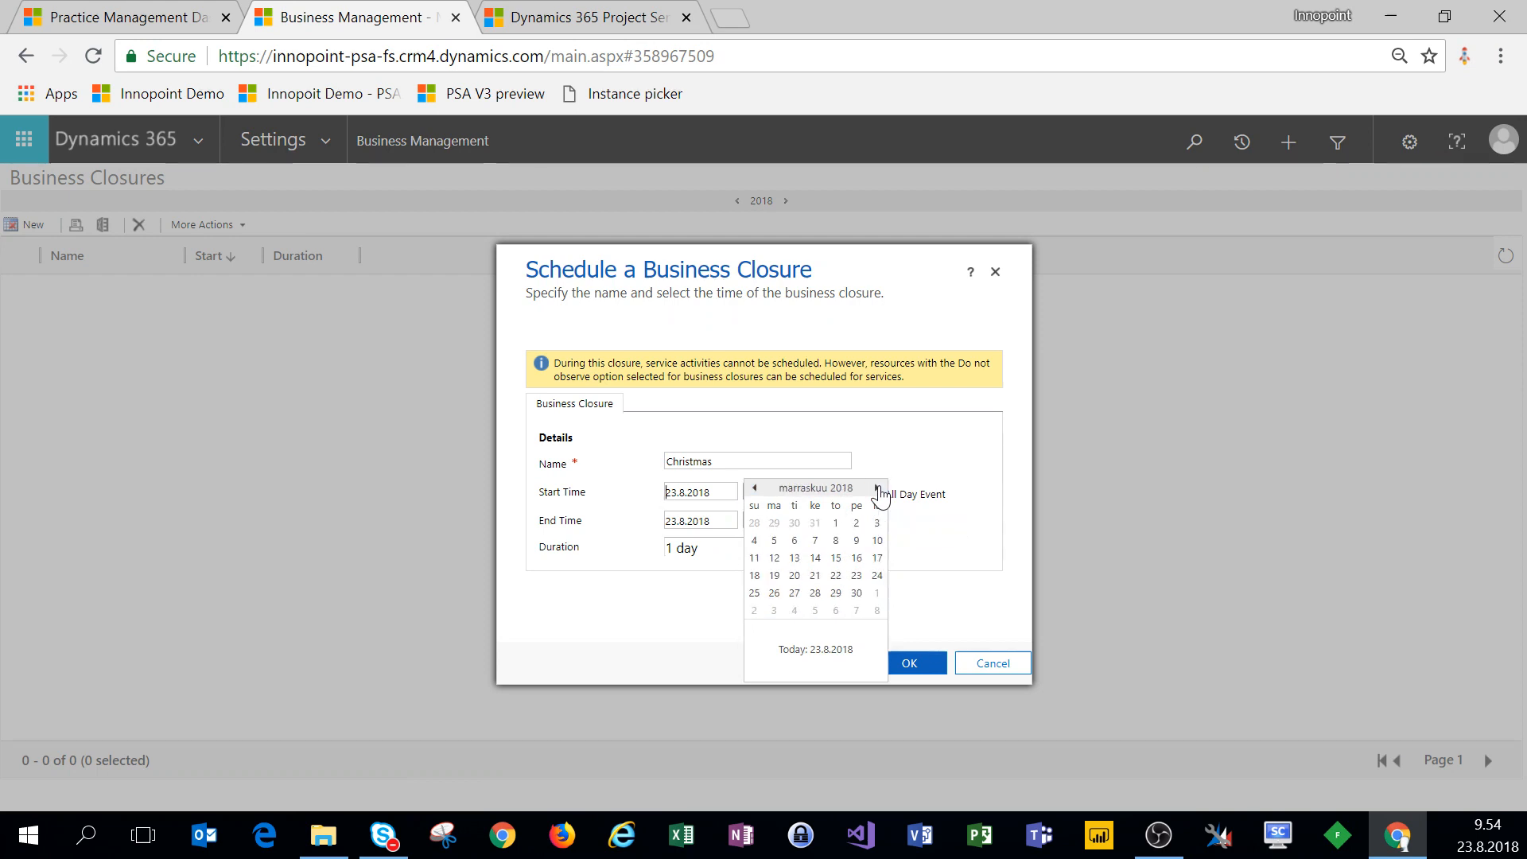
click(878, 489)
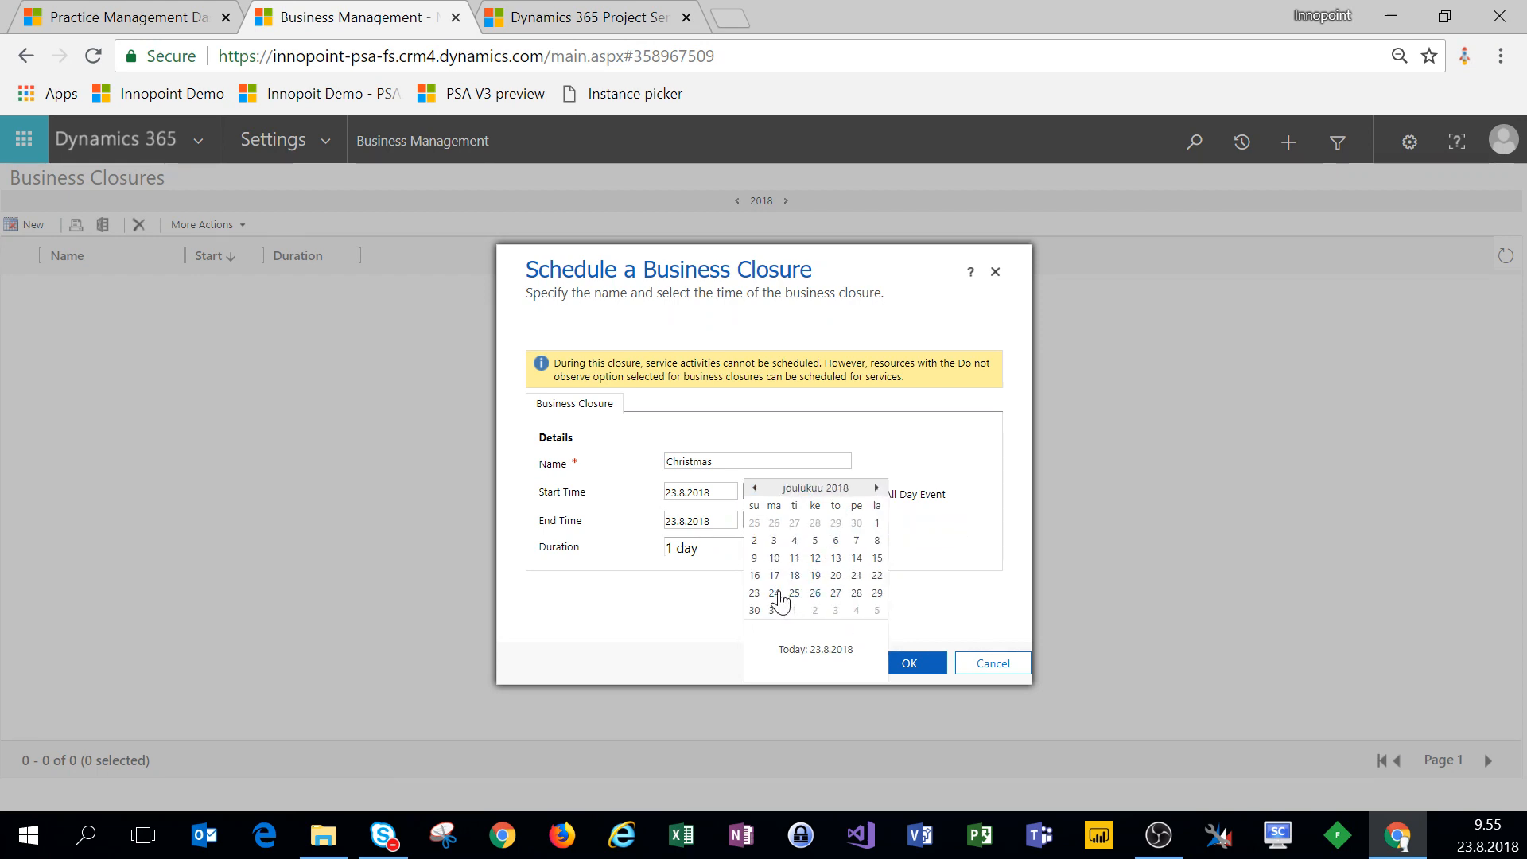
click(774, 592)
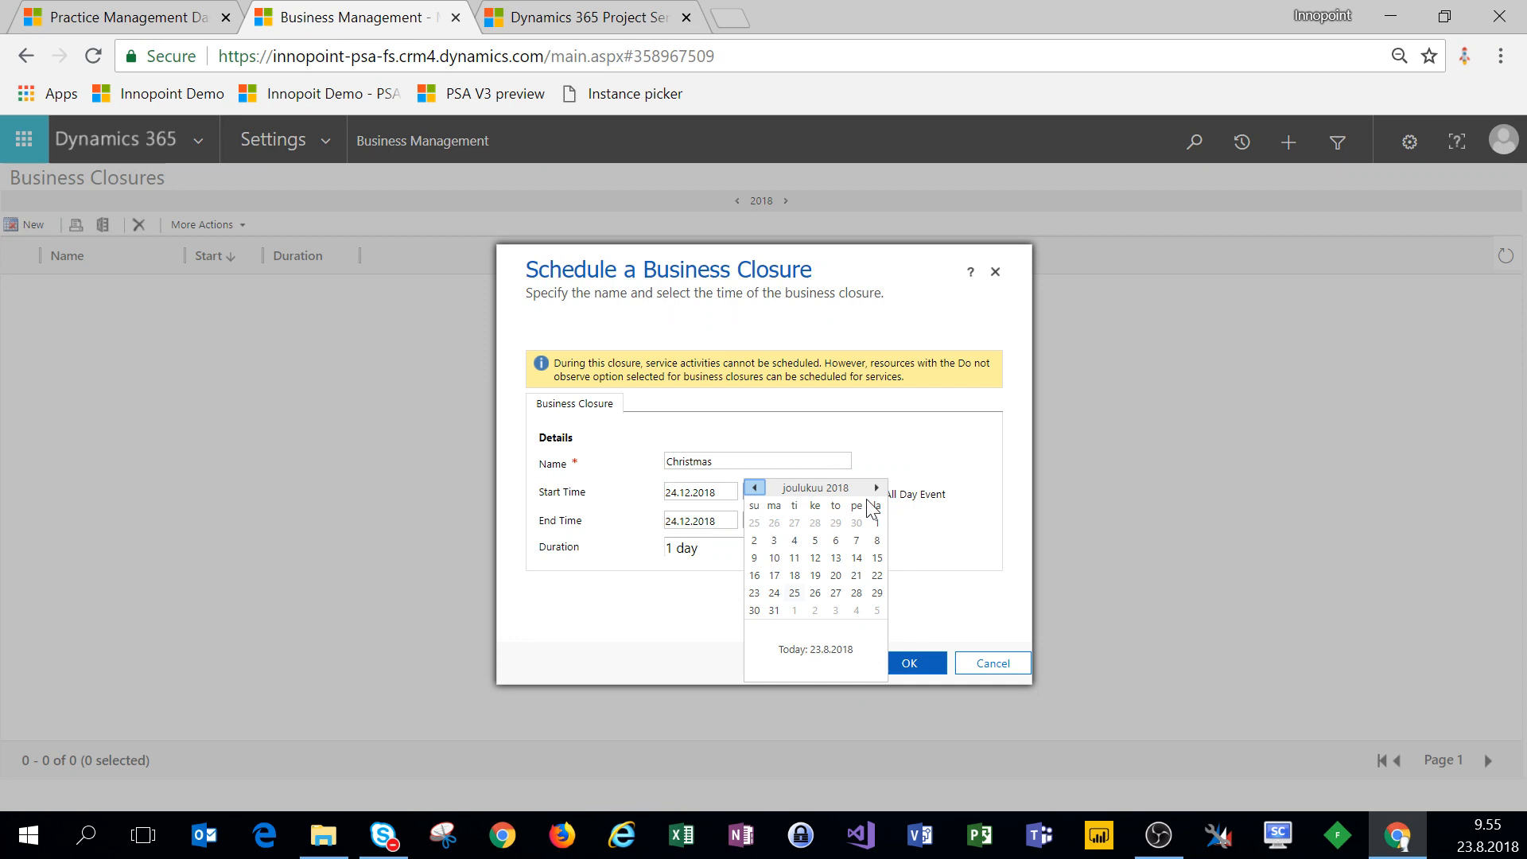
click(875, 488)
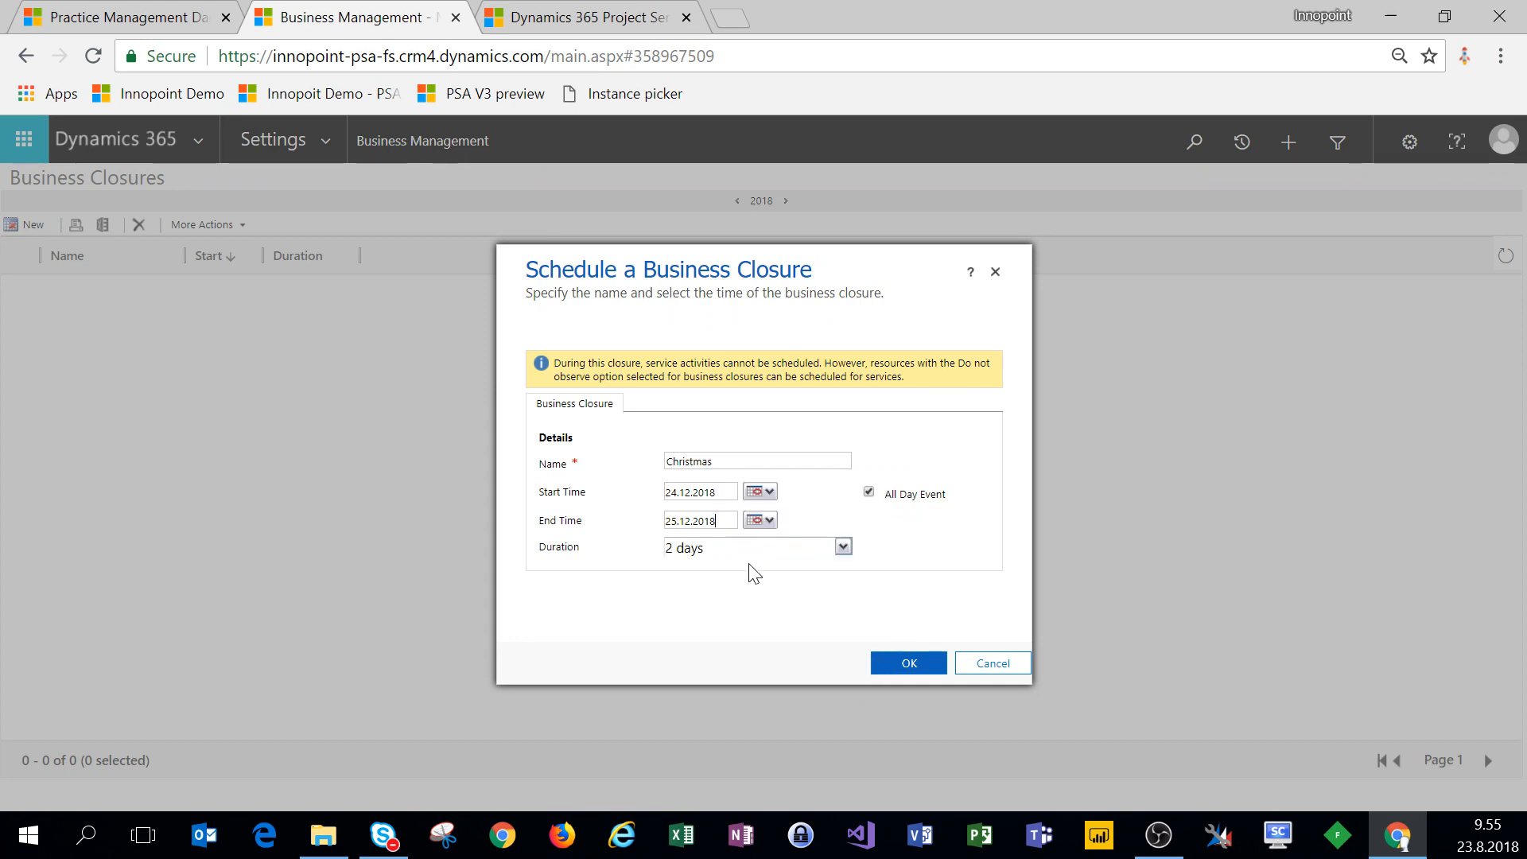
mouse_move(906, 506)
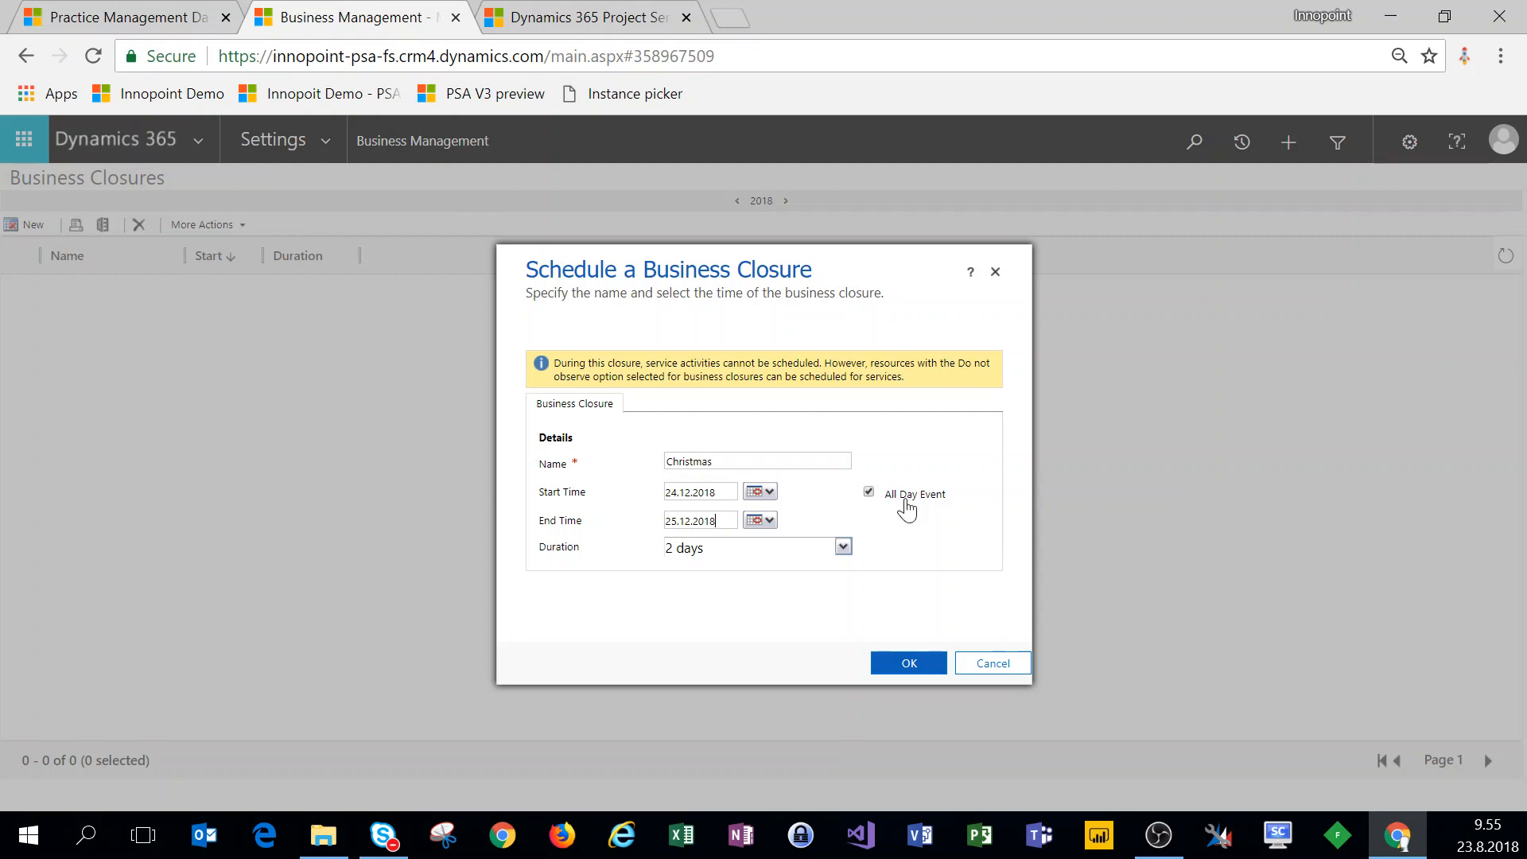
click(908, 661)
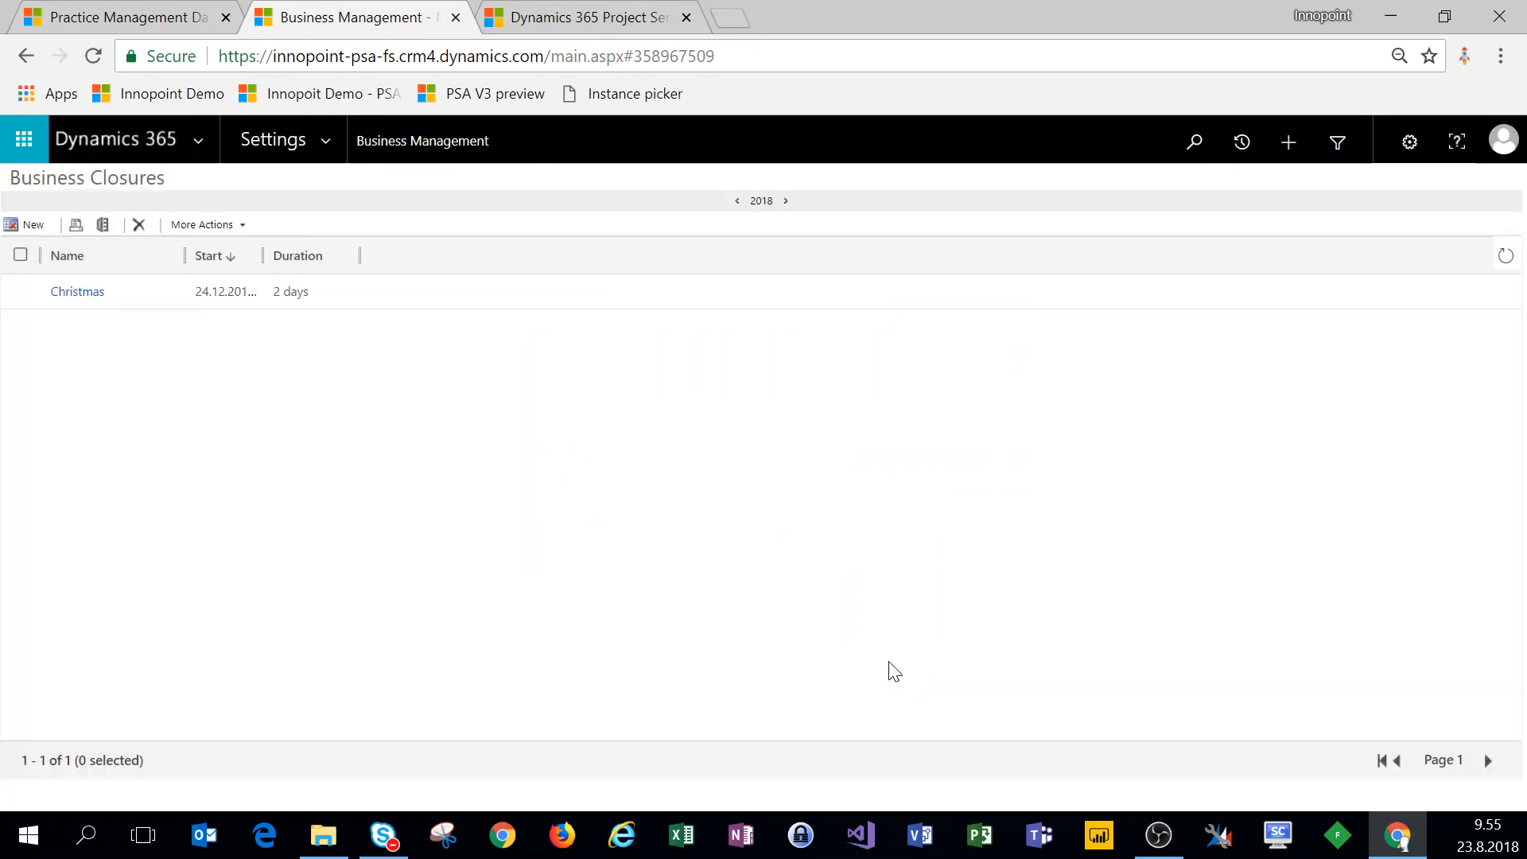
mouse_move(274, 291)
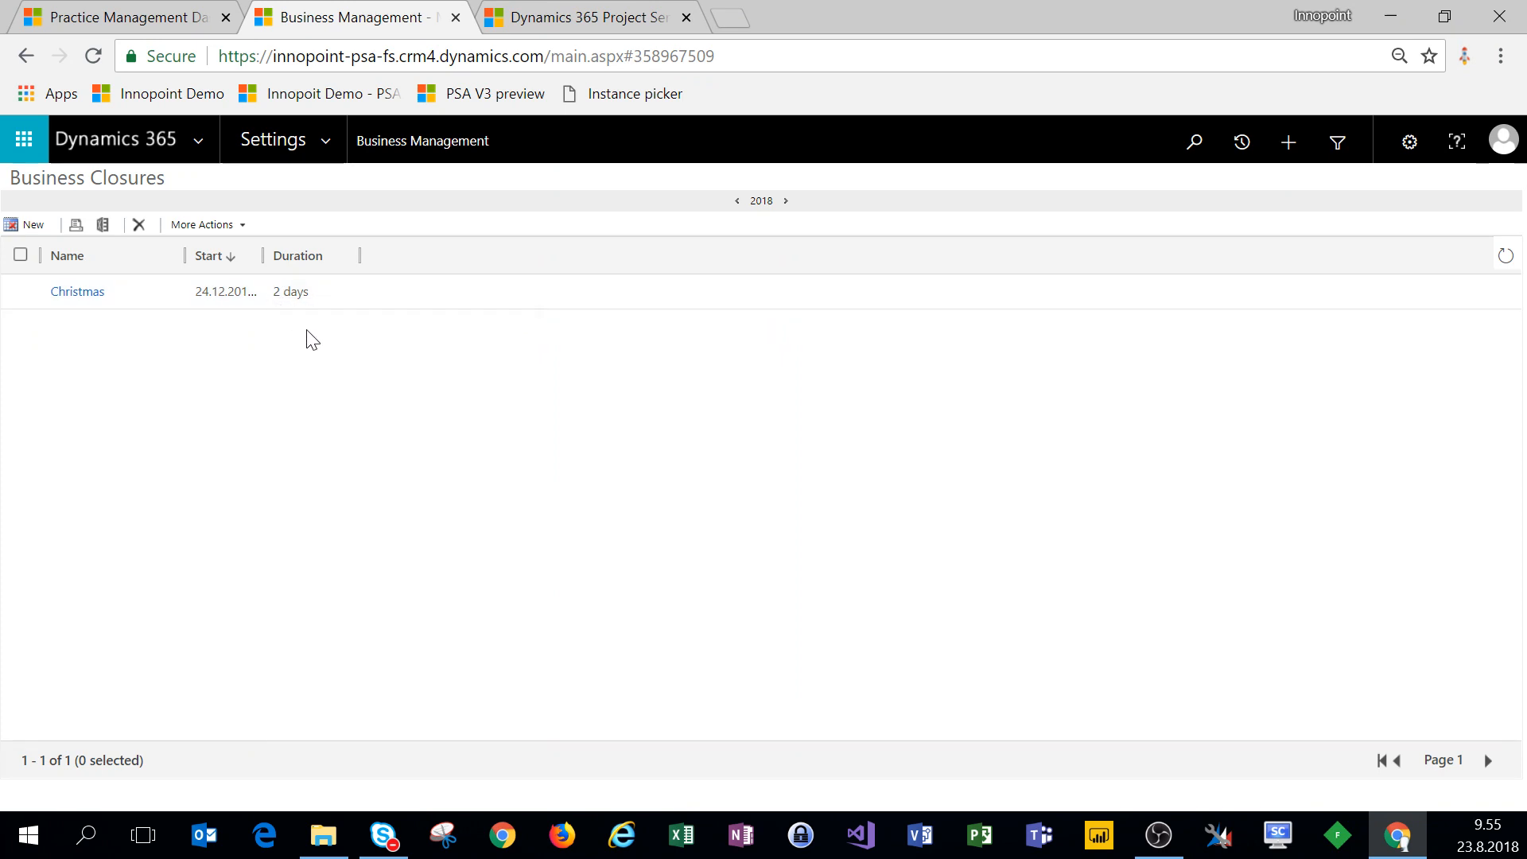
mouse_move(765, 235)
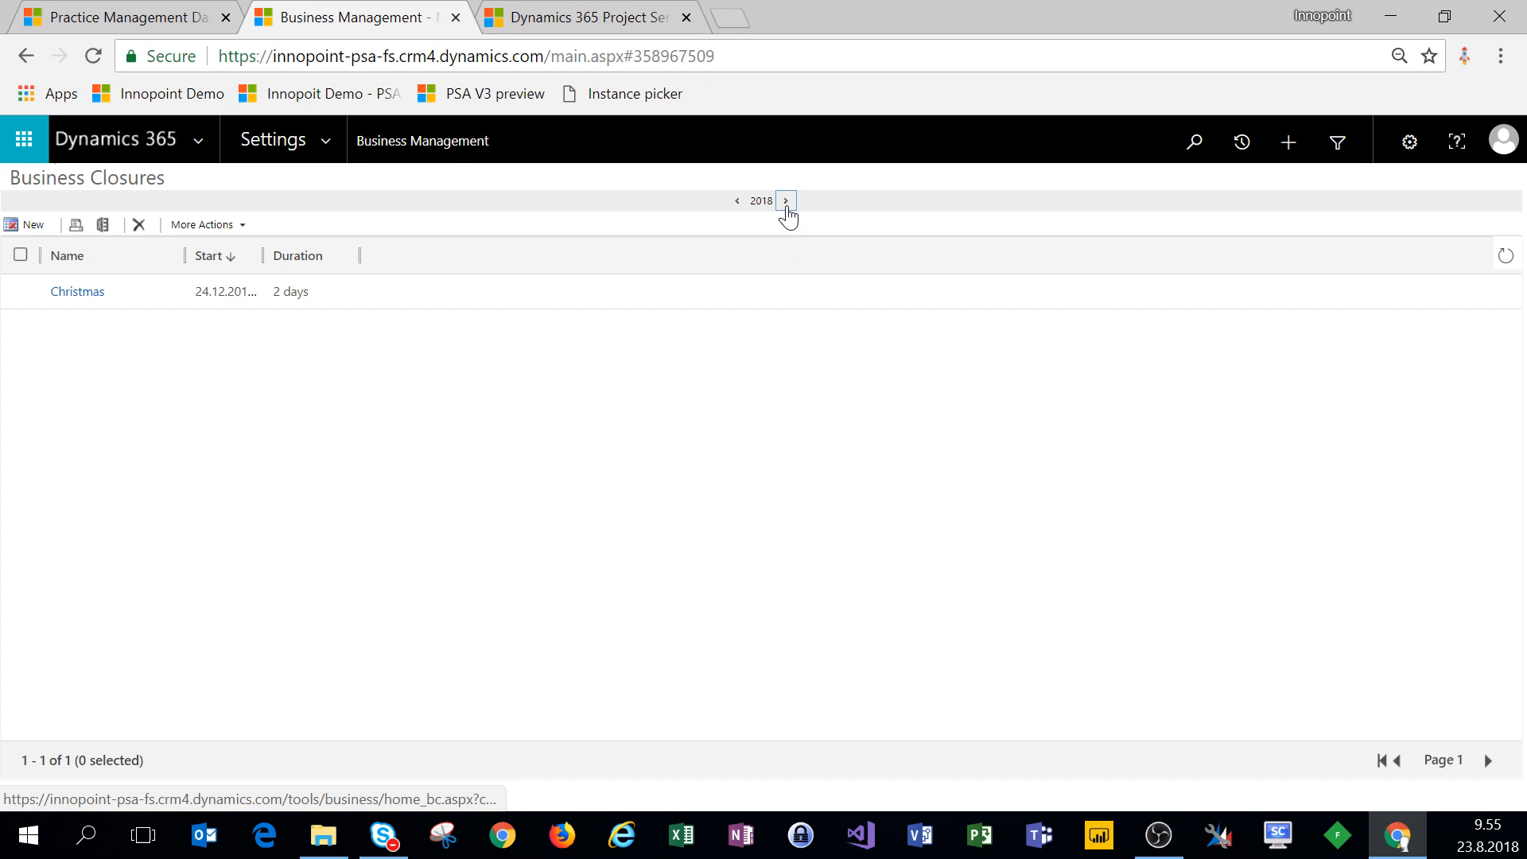
Step: Check the empty 2019 closures list, return to 2018, and bring up the Settings menu
click(788, 200)
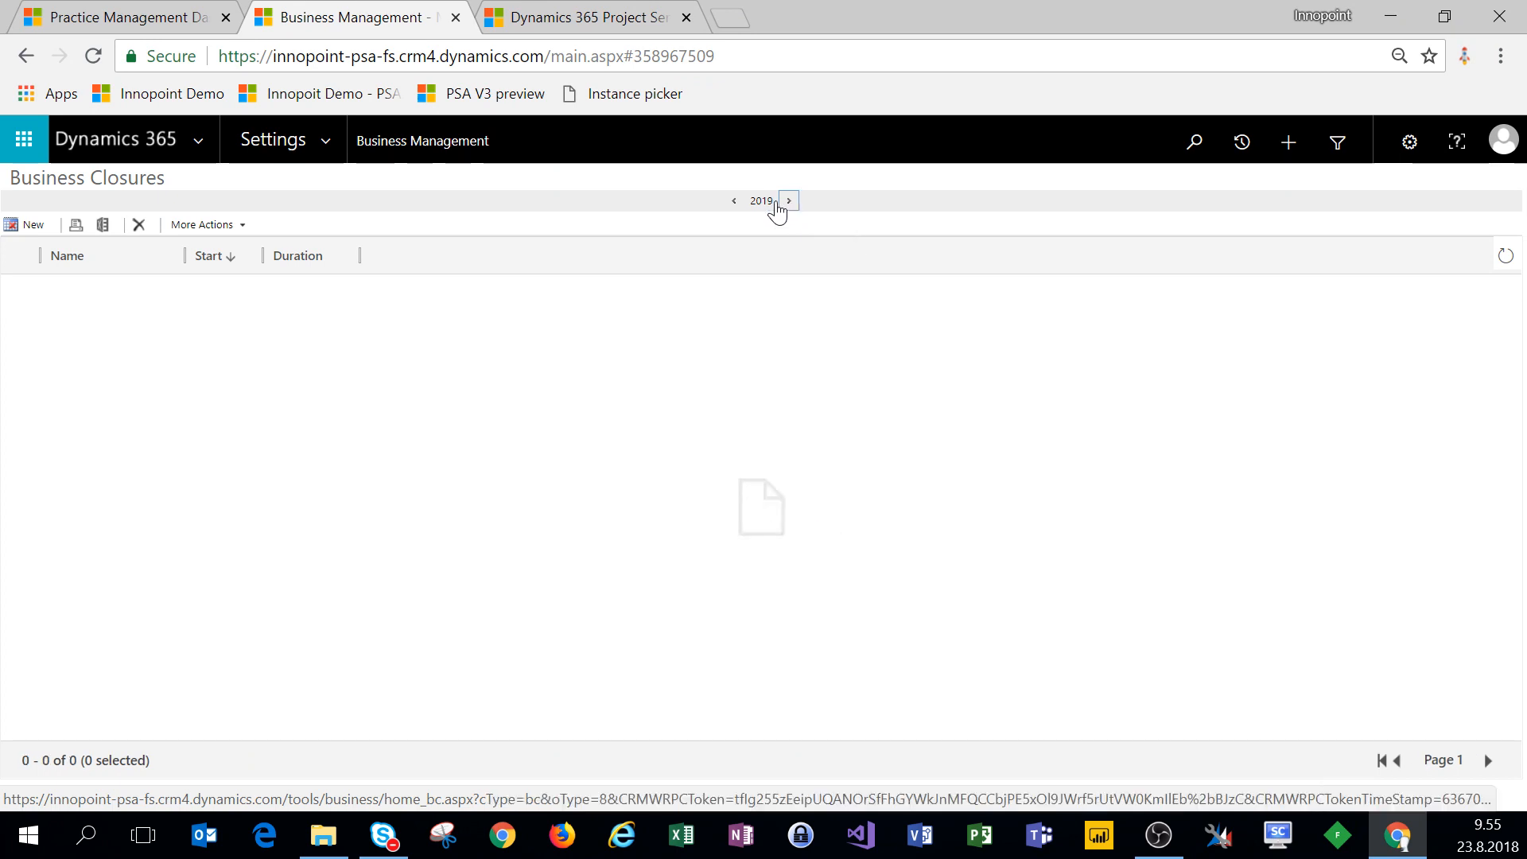
mouse_move(735, 200)
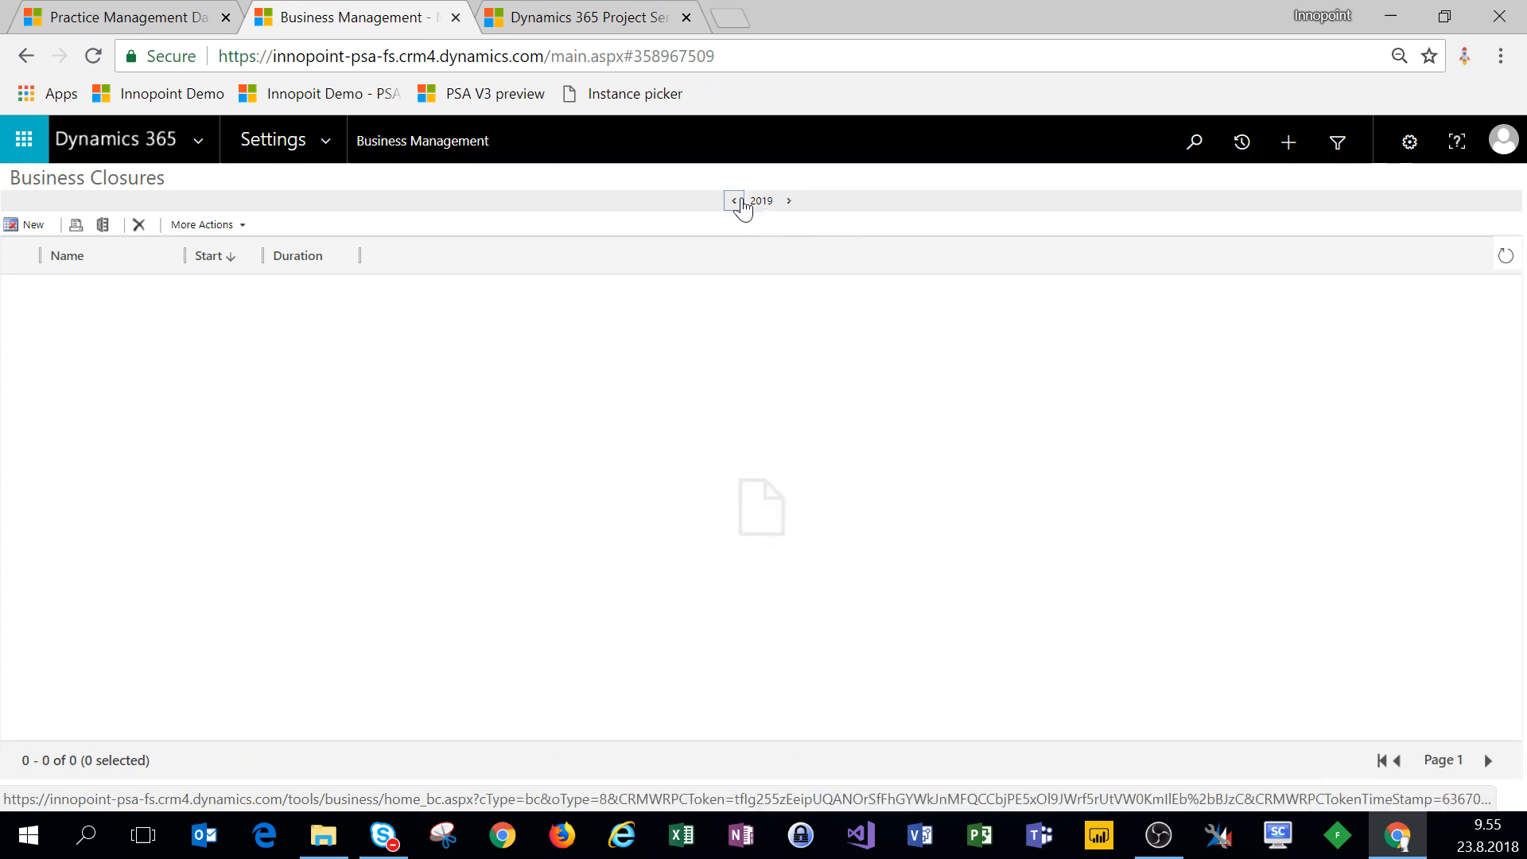
mouse_move(733, 201)
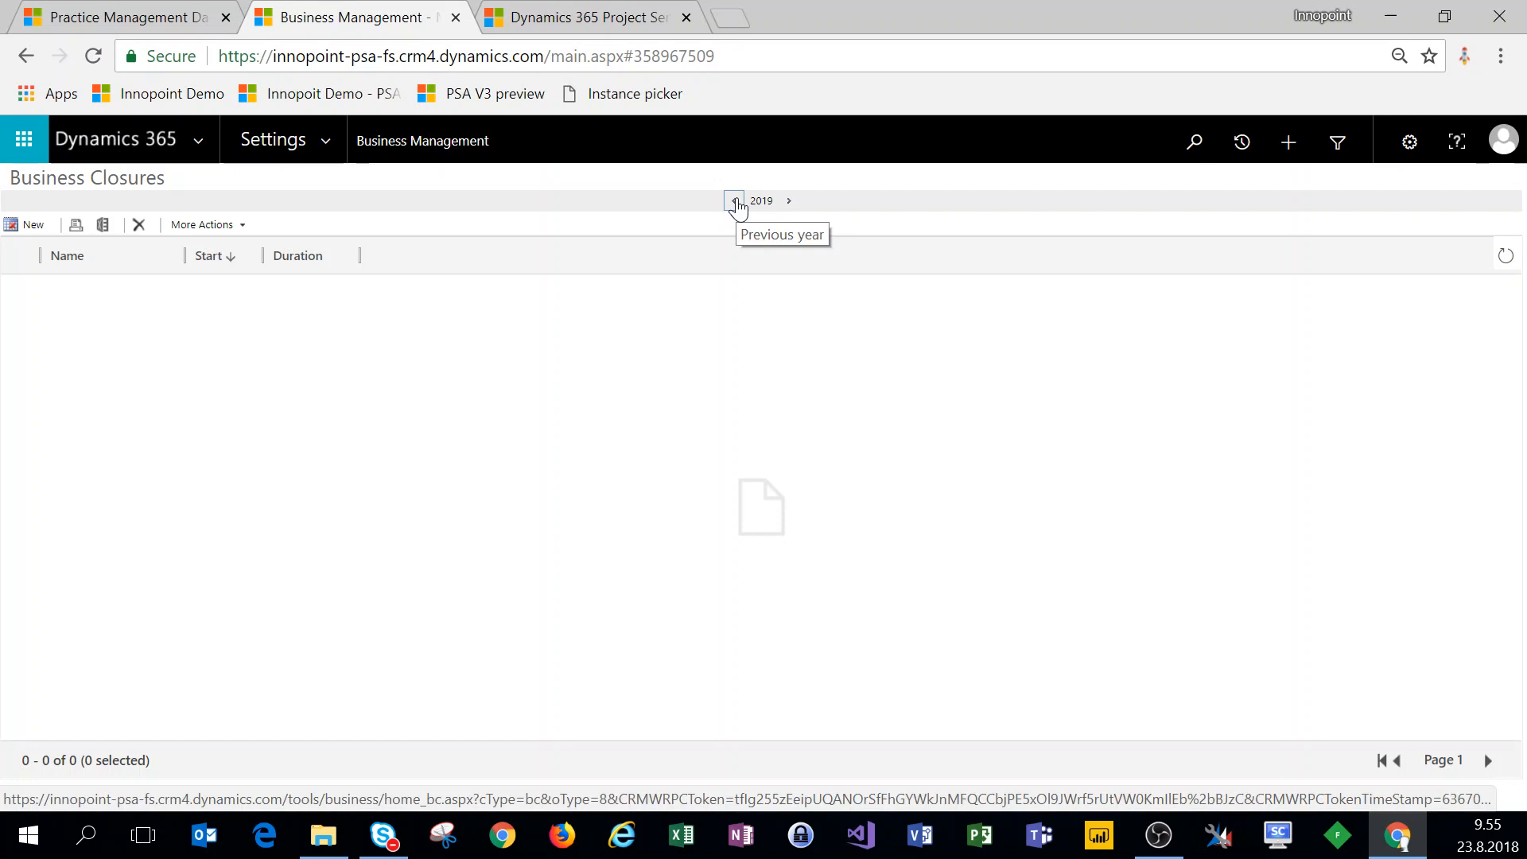
mouse_move(741, 210)
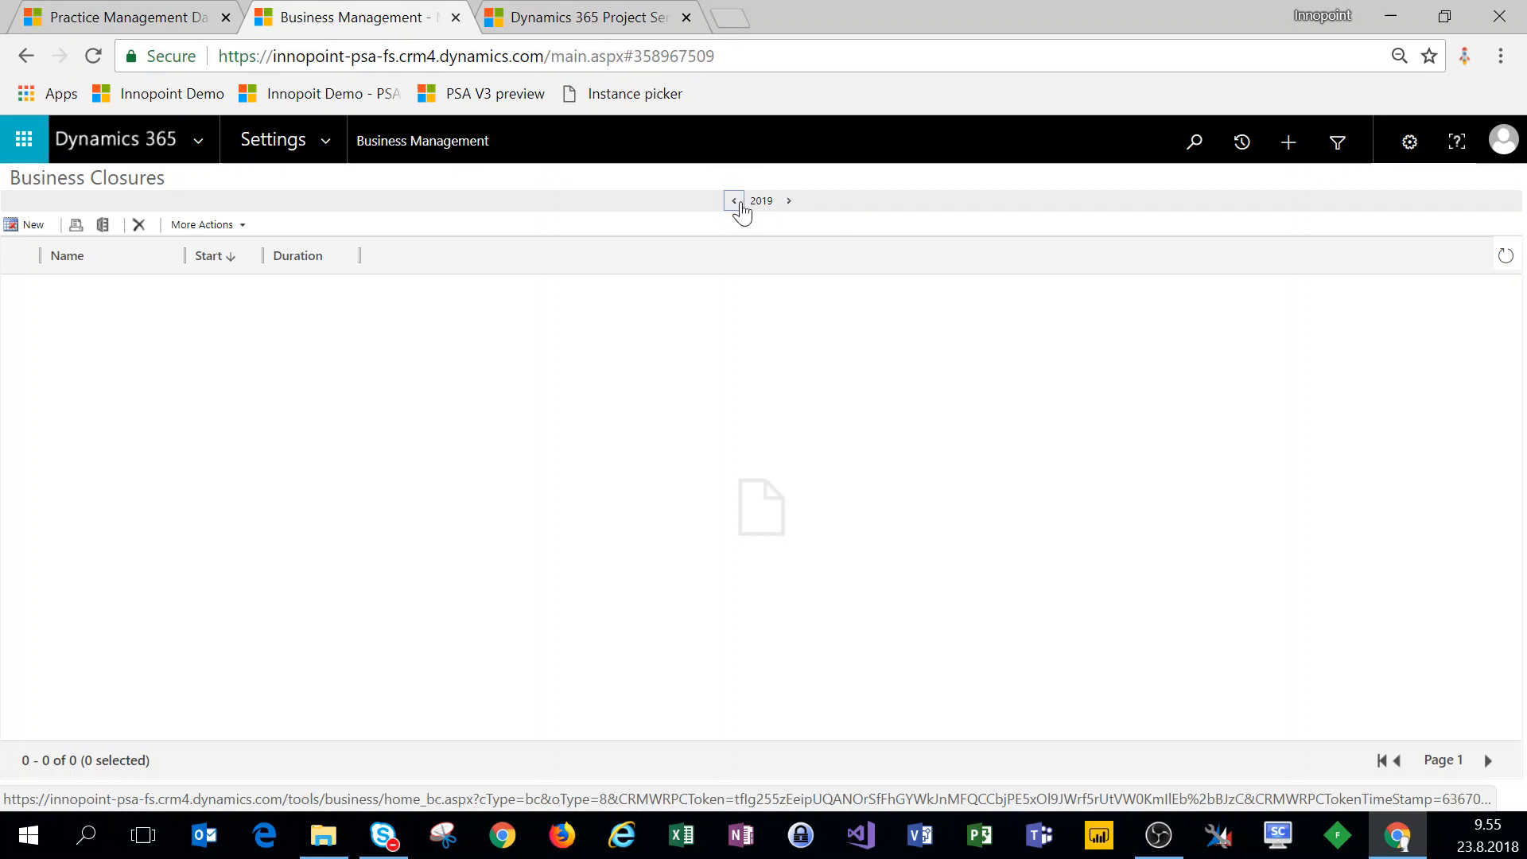
click(735, 201)
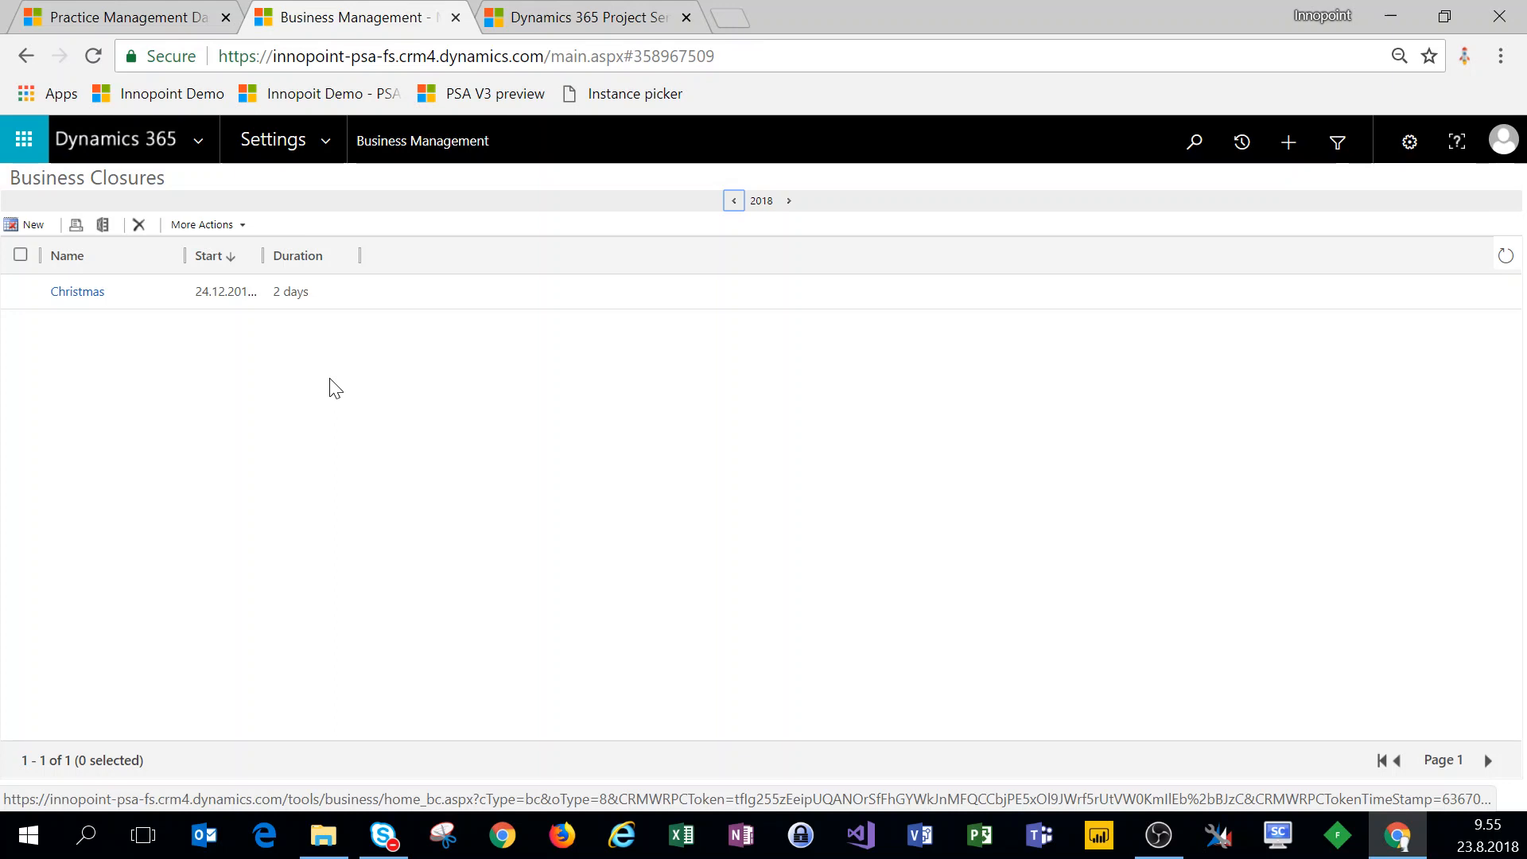
mouse_move(344, 289)
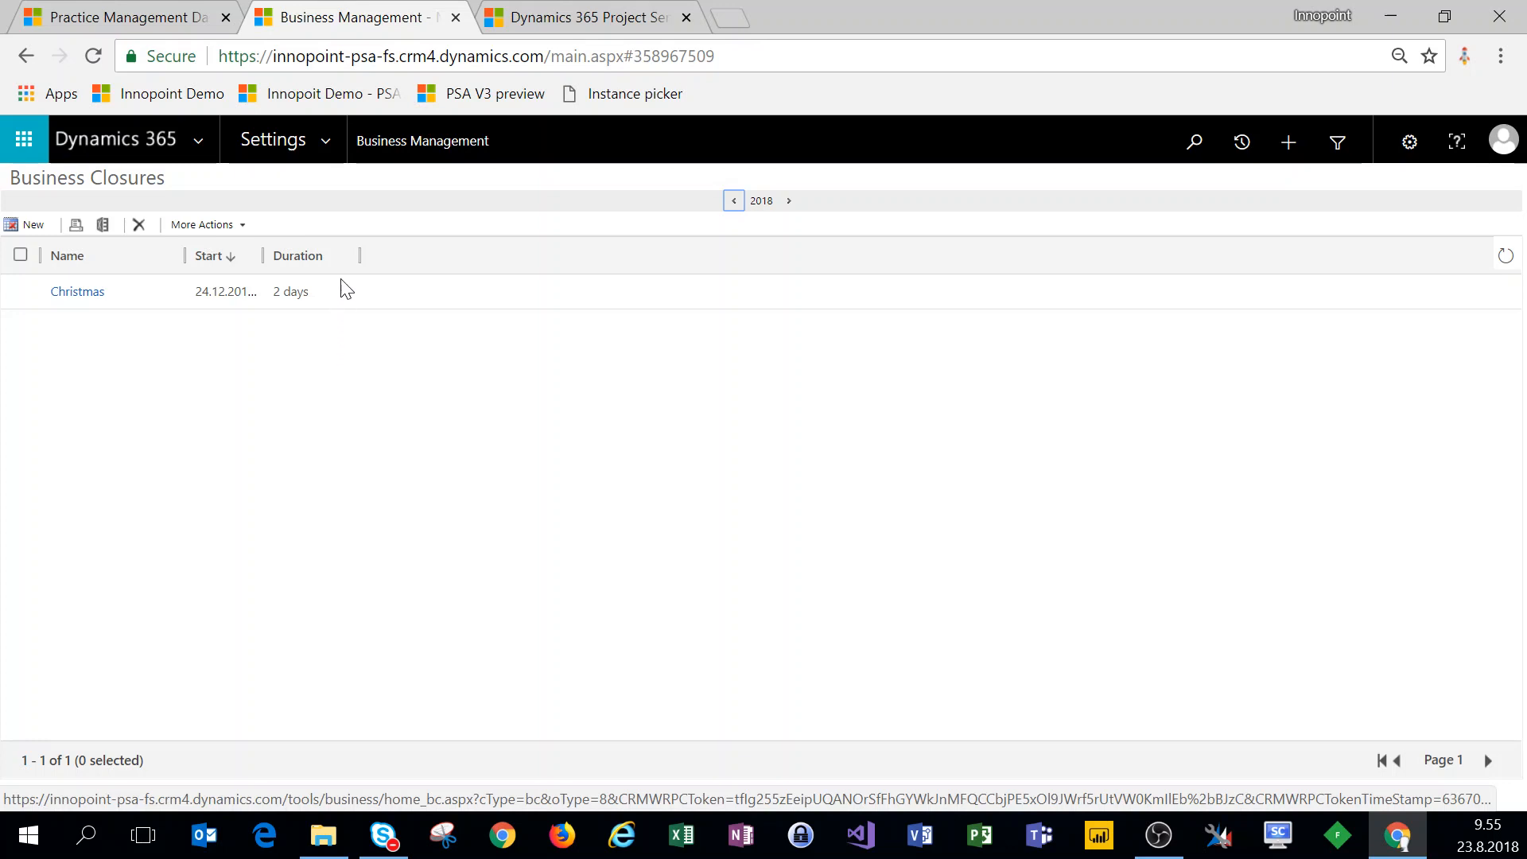
click(274, 140)
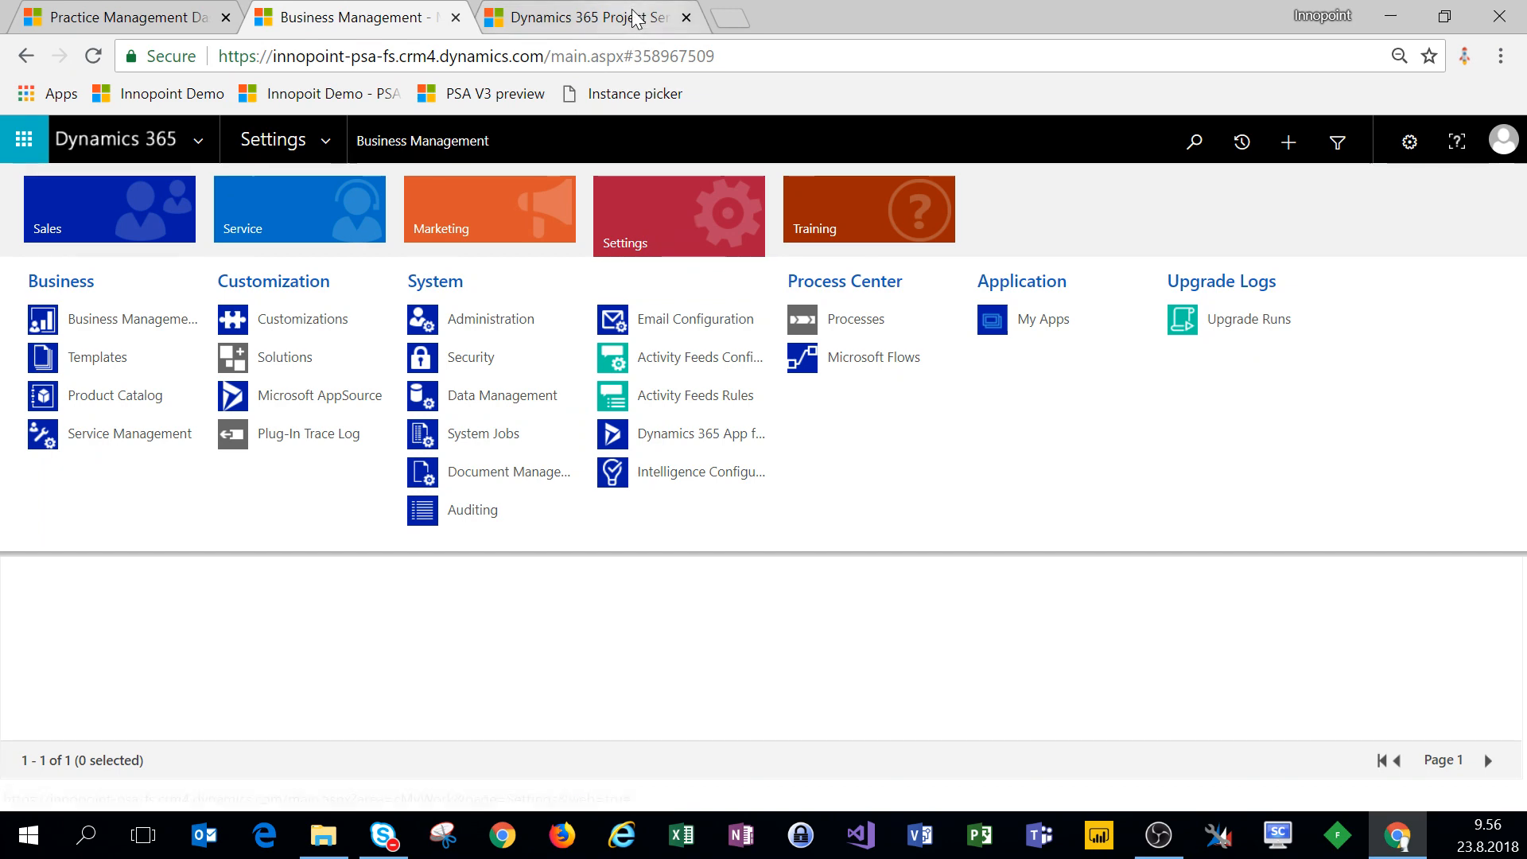
Step: Glance at the setup reference article, then go to Security settings and the Enabled Users list
click(594, 15)
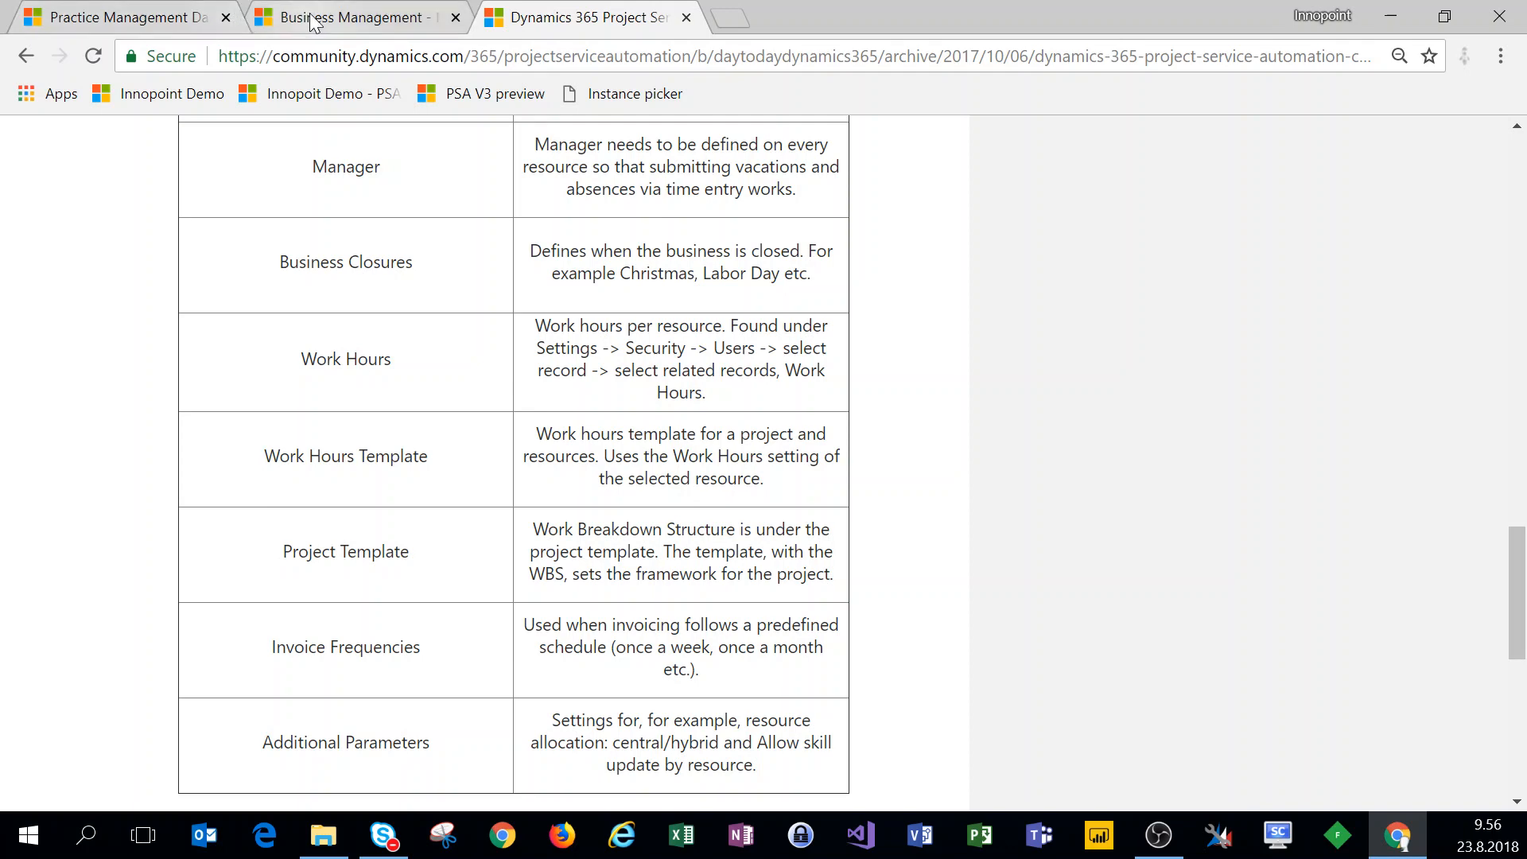
click(342, 18)
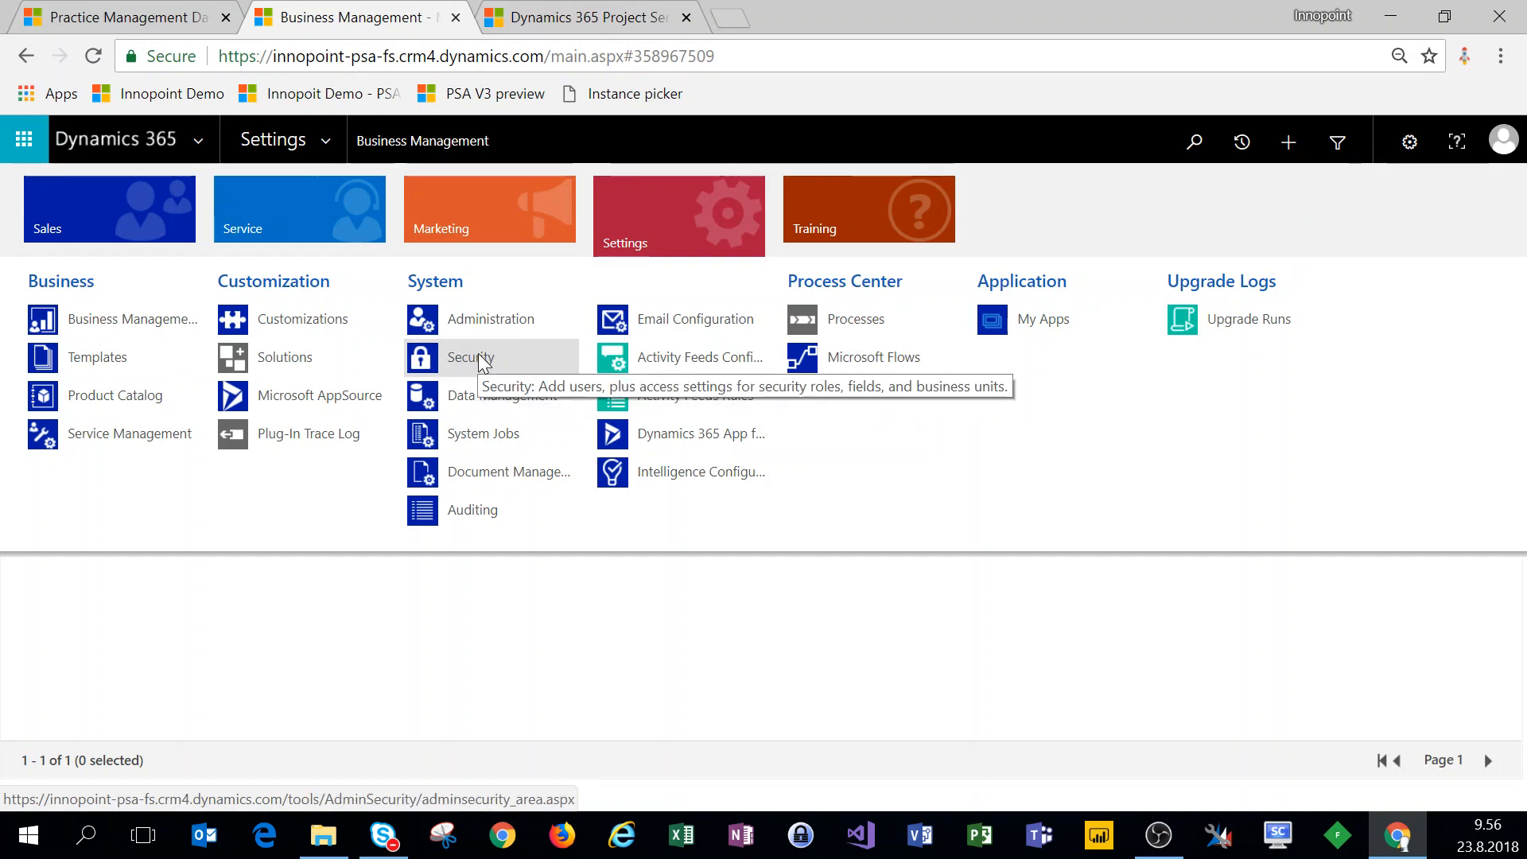
click(469, 357)
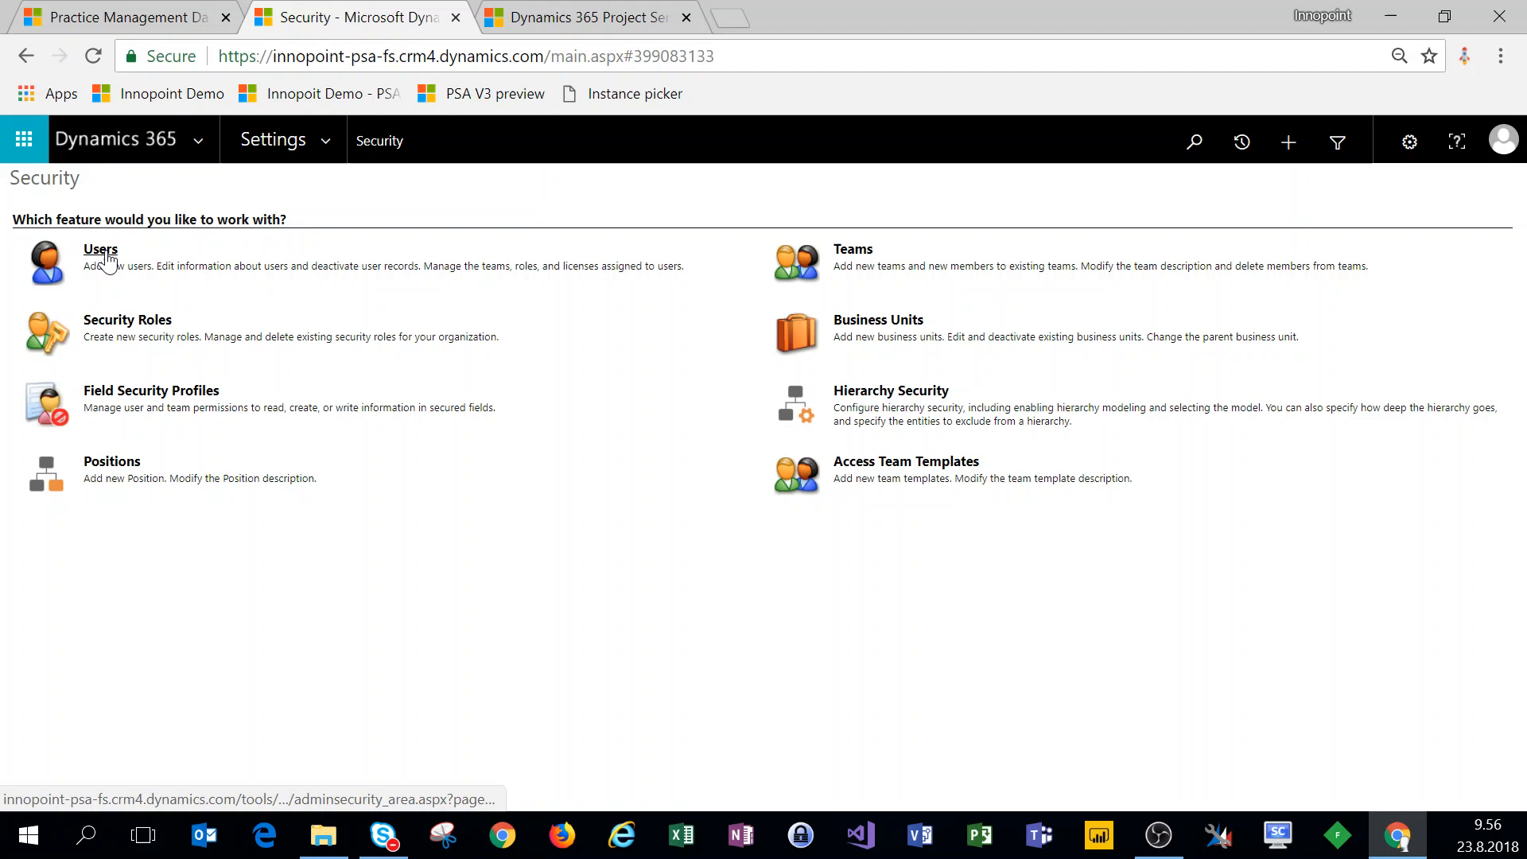
click(100, 248)
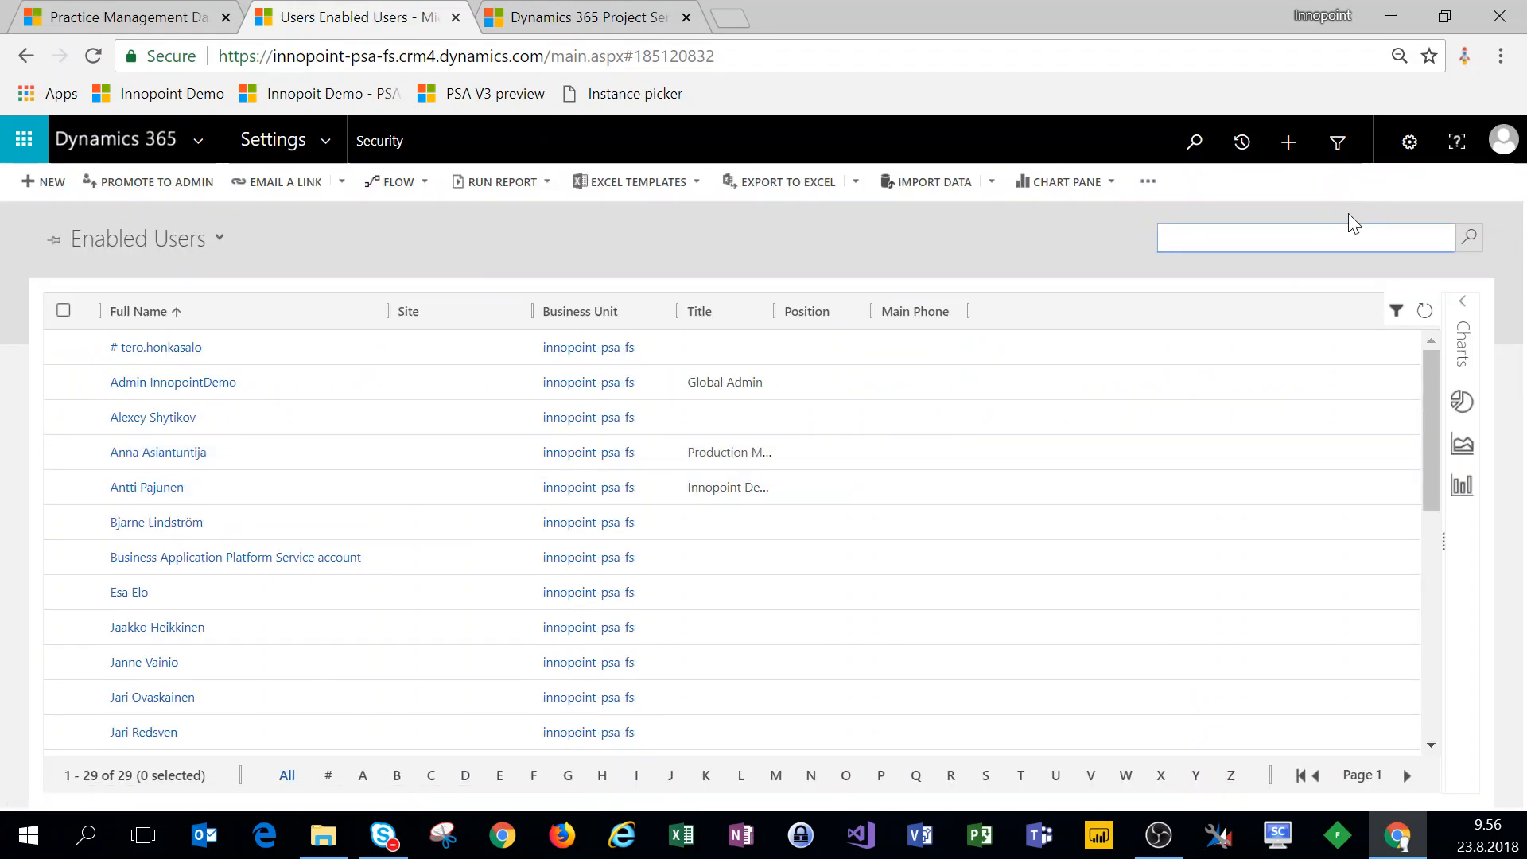
Step: Search for 'john' and open John Doe's user record with the form selector shown
text(john)
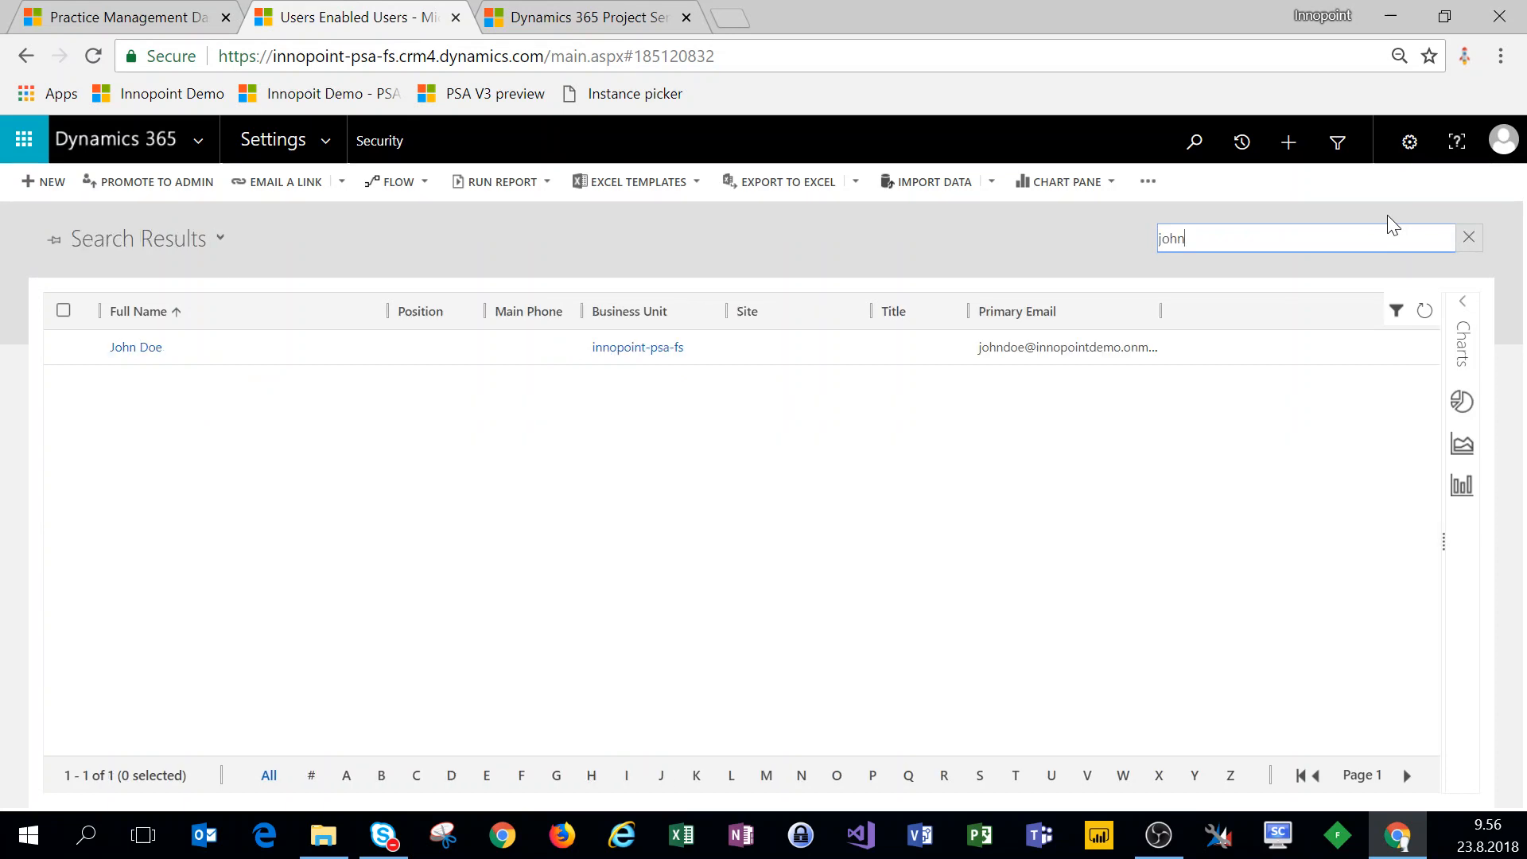
click(135, 347)
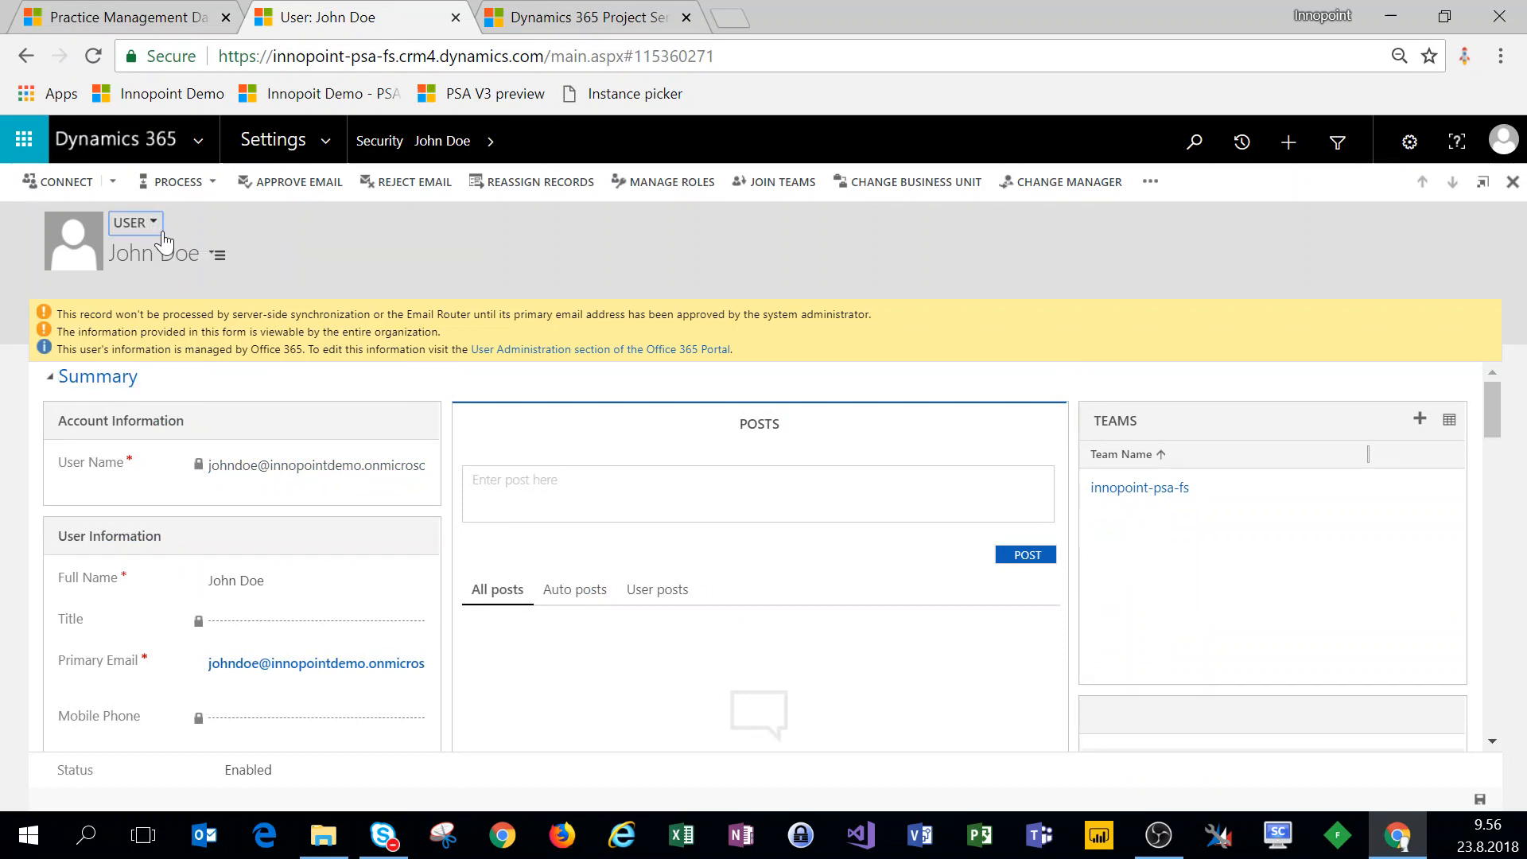
click(135, 222)
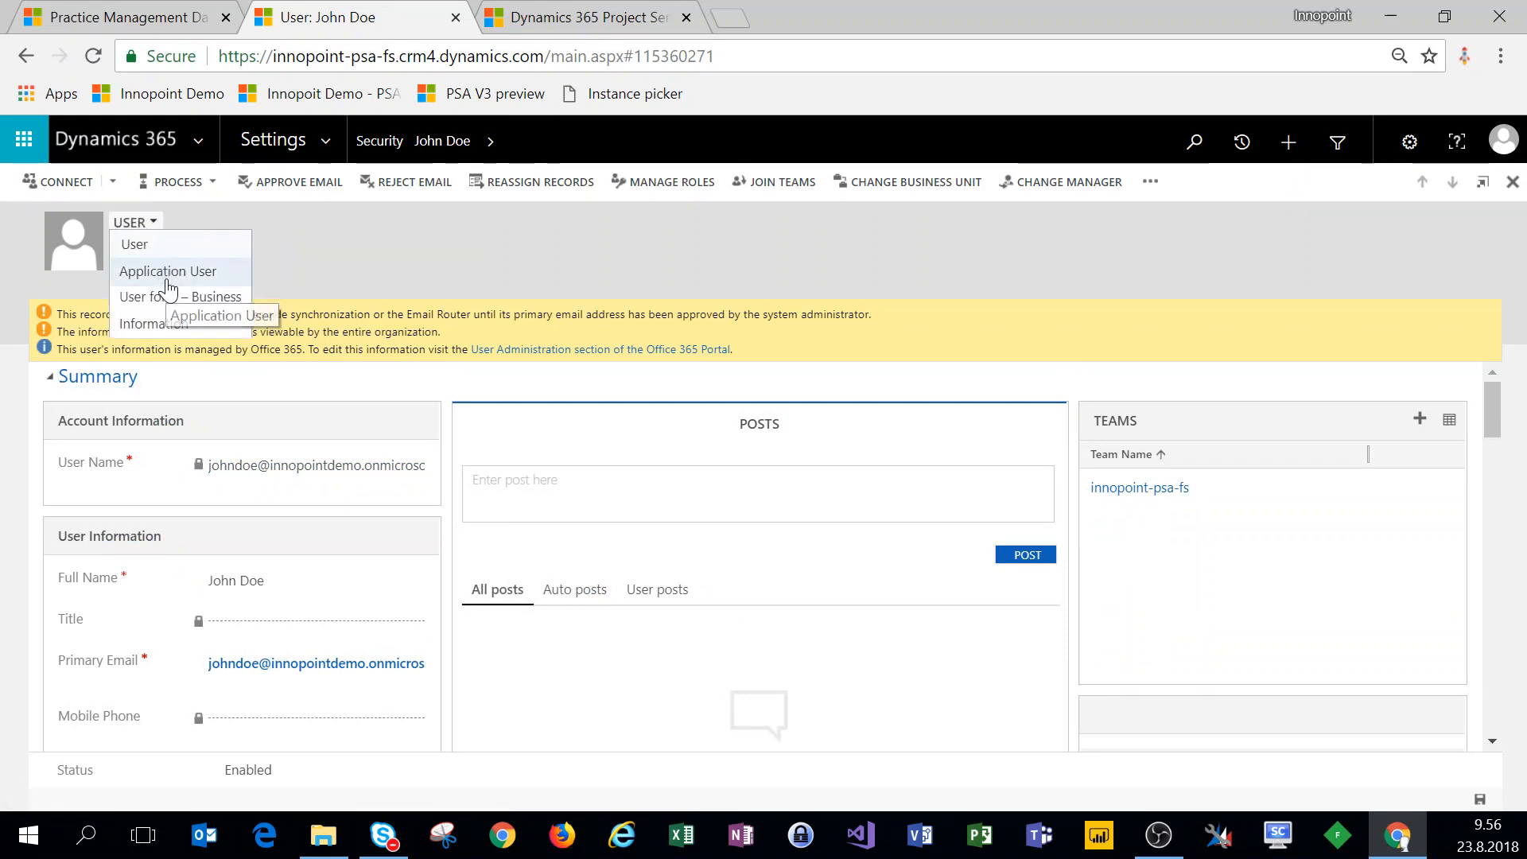
Step: Switch John Doe's record to the Information form and scroll to Organization Information
click(168, 271)
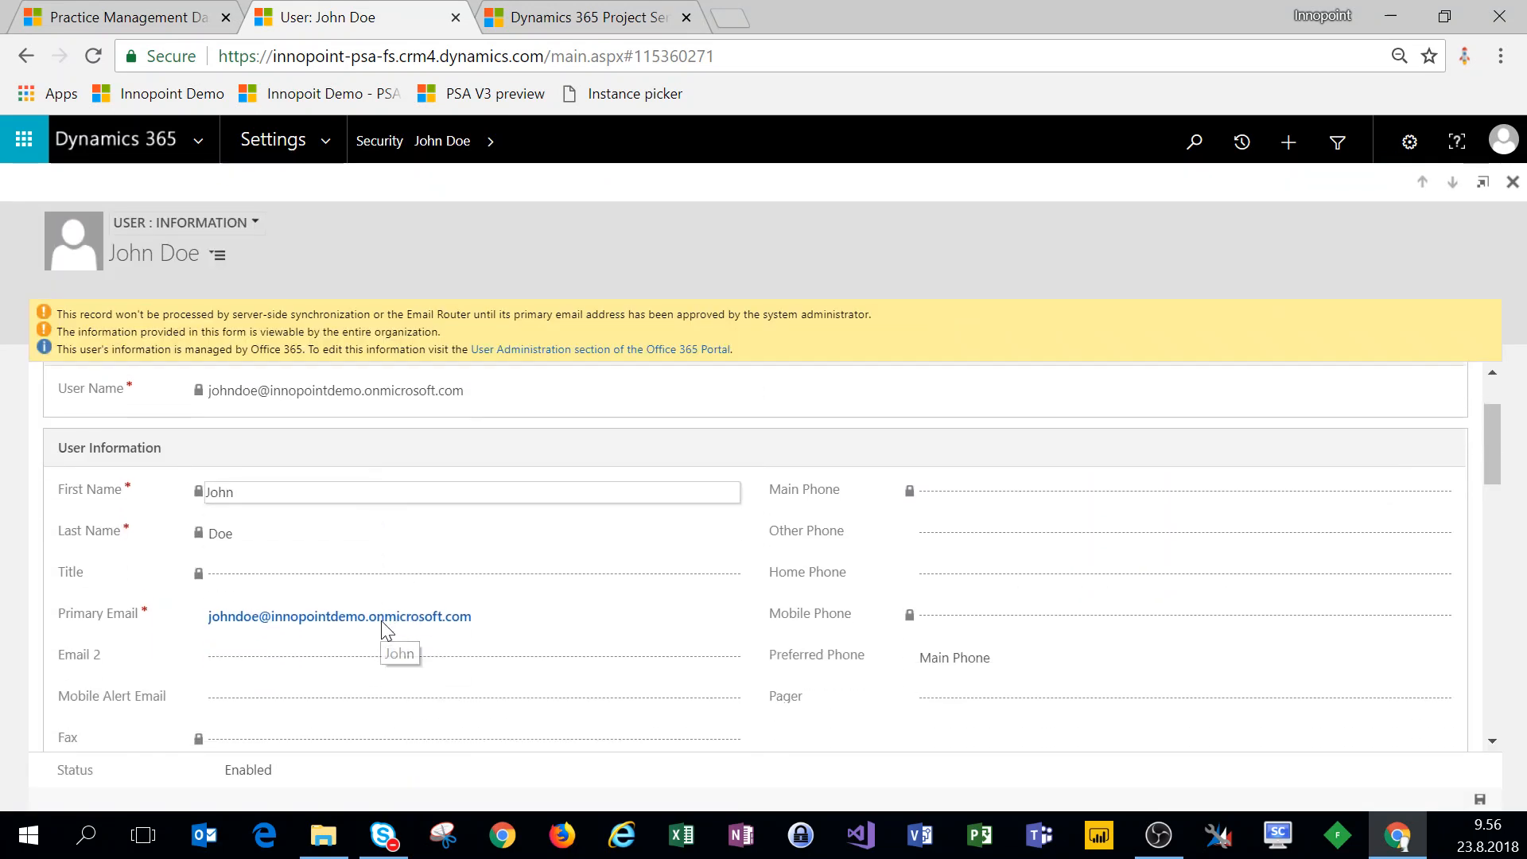
scroll(down, 3)
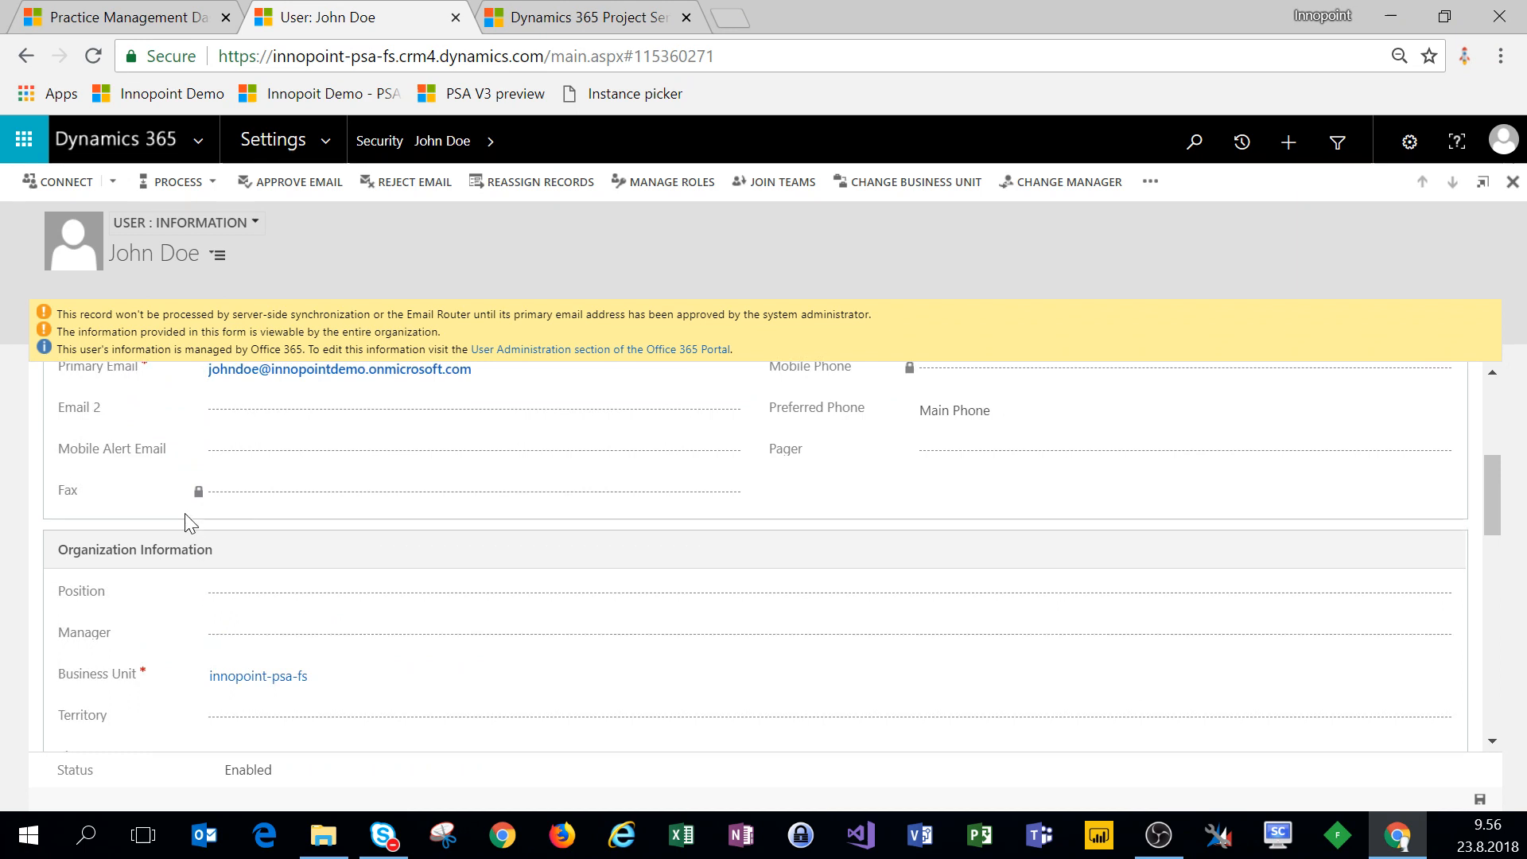
scroll(down, 3)
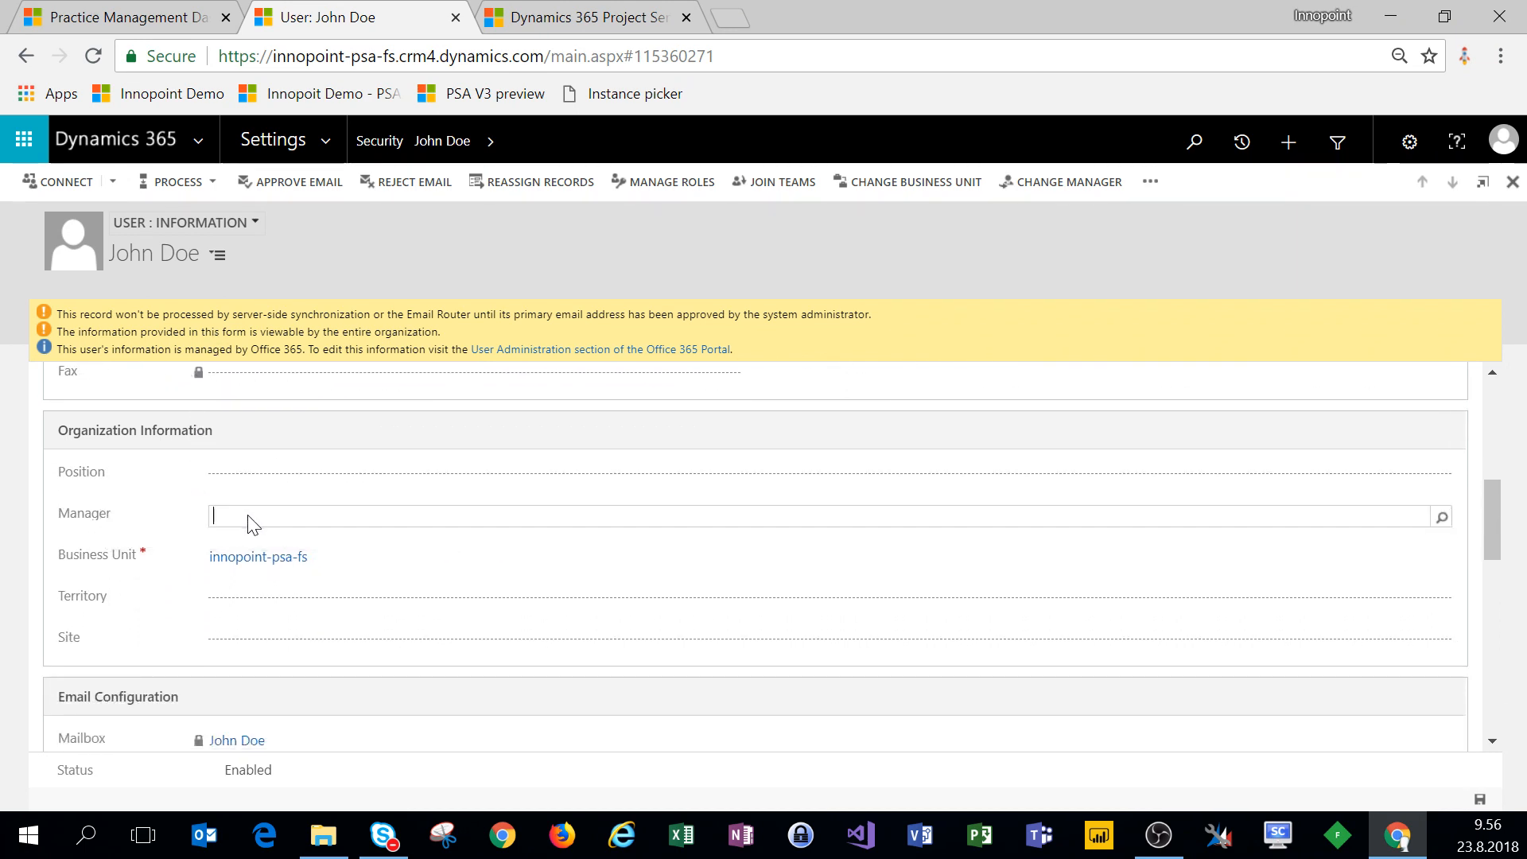
text(ajunen)
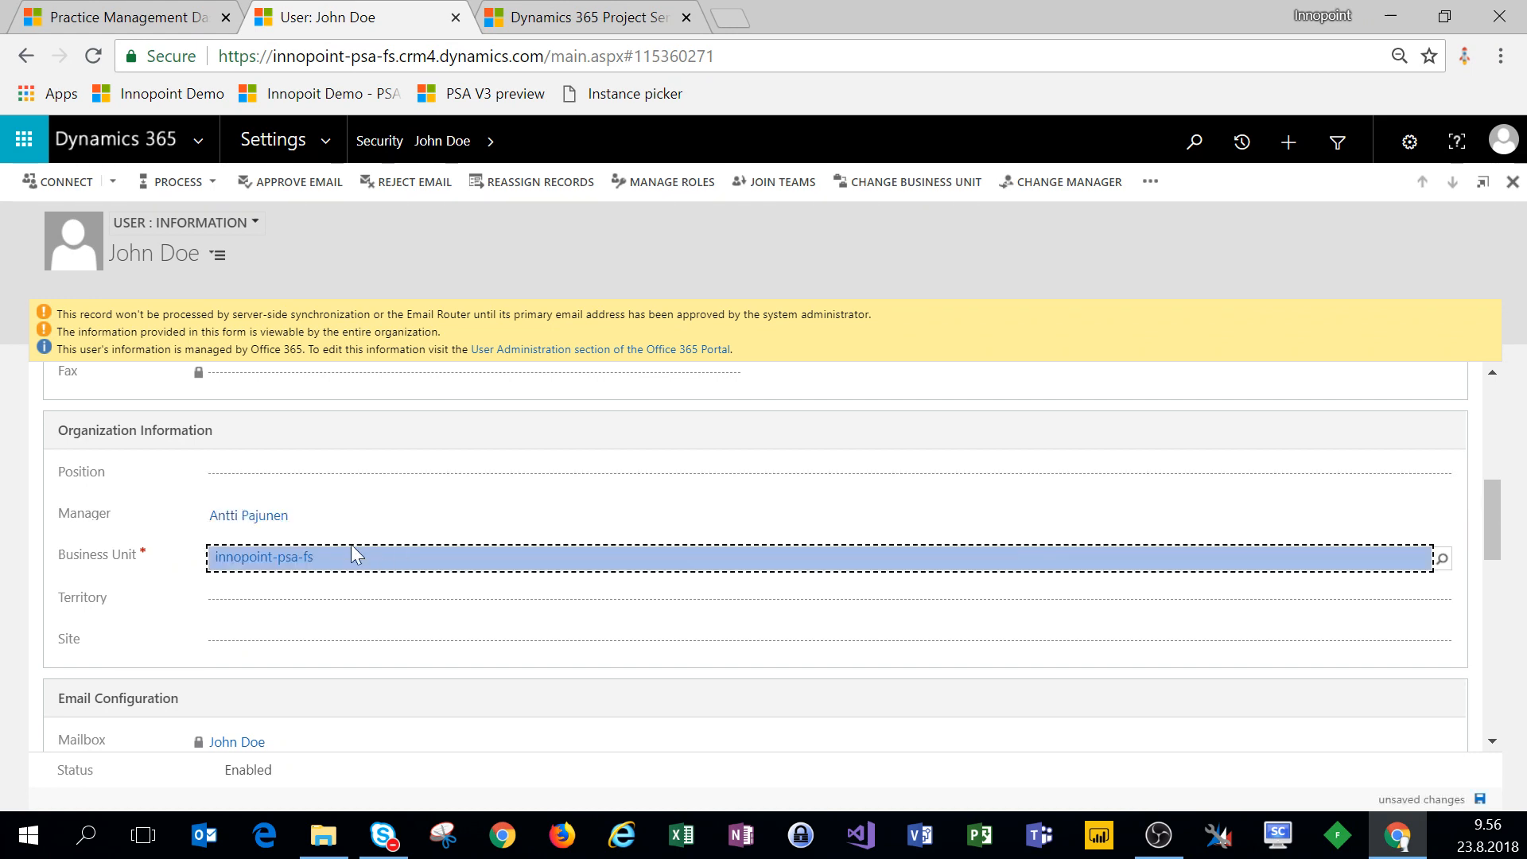
mouse_move(57, 584)
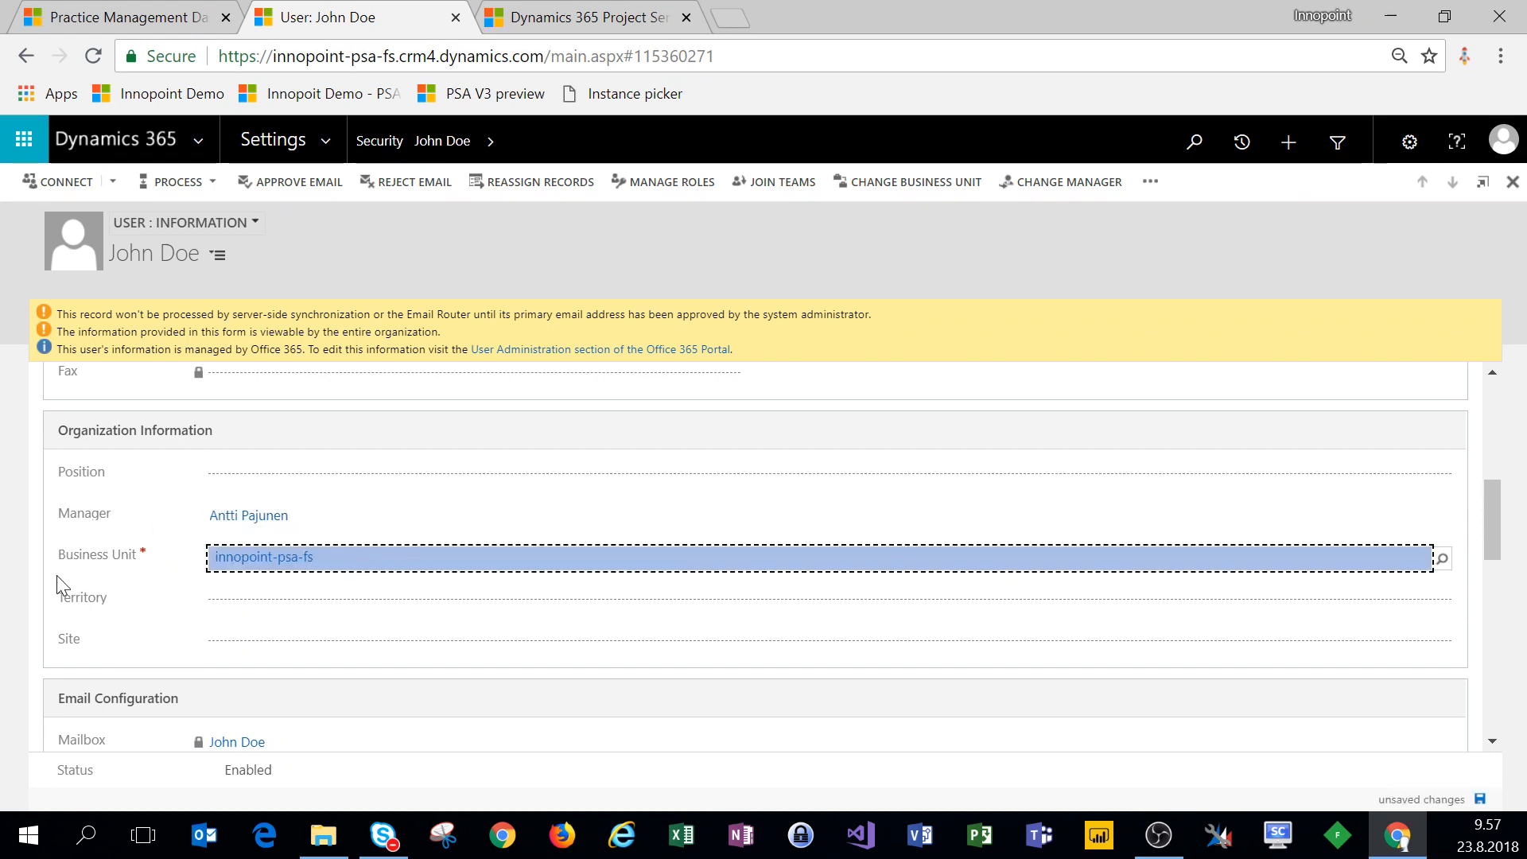
click(229, 598)
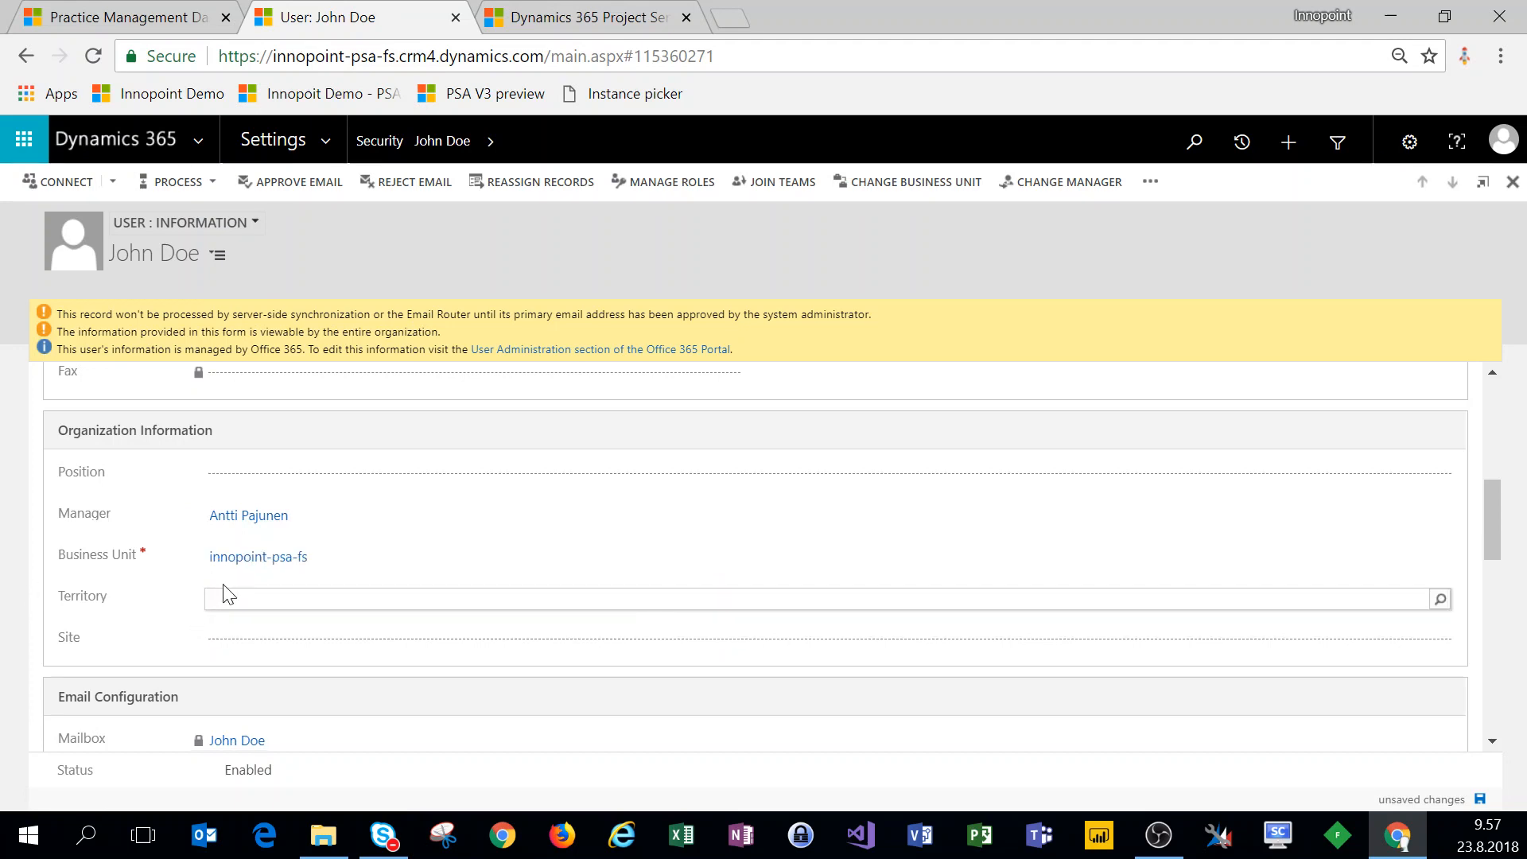
click(247, 516)
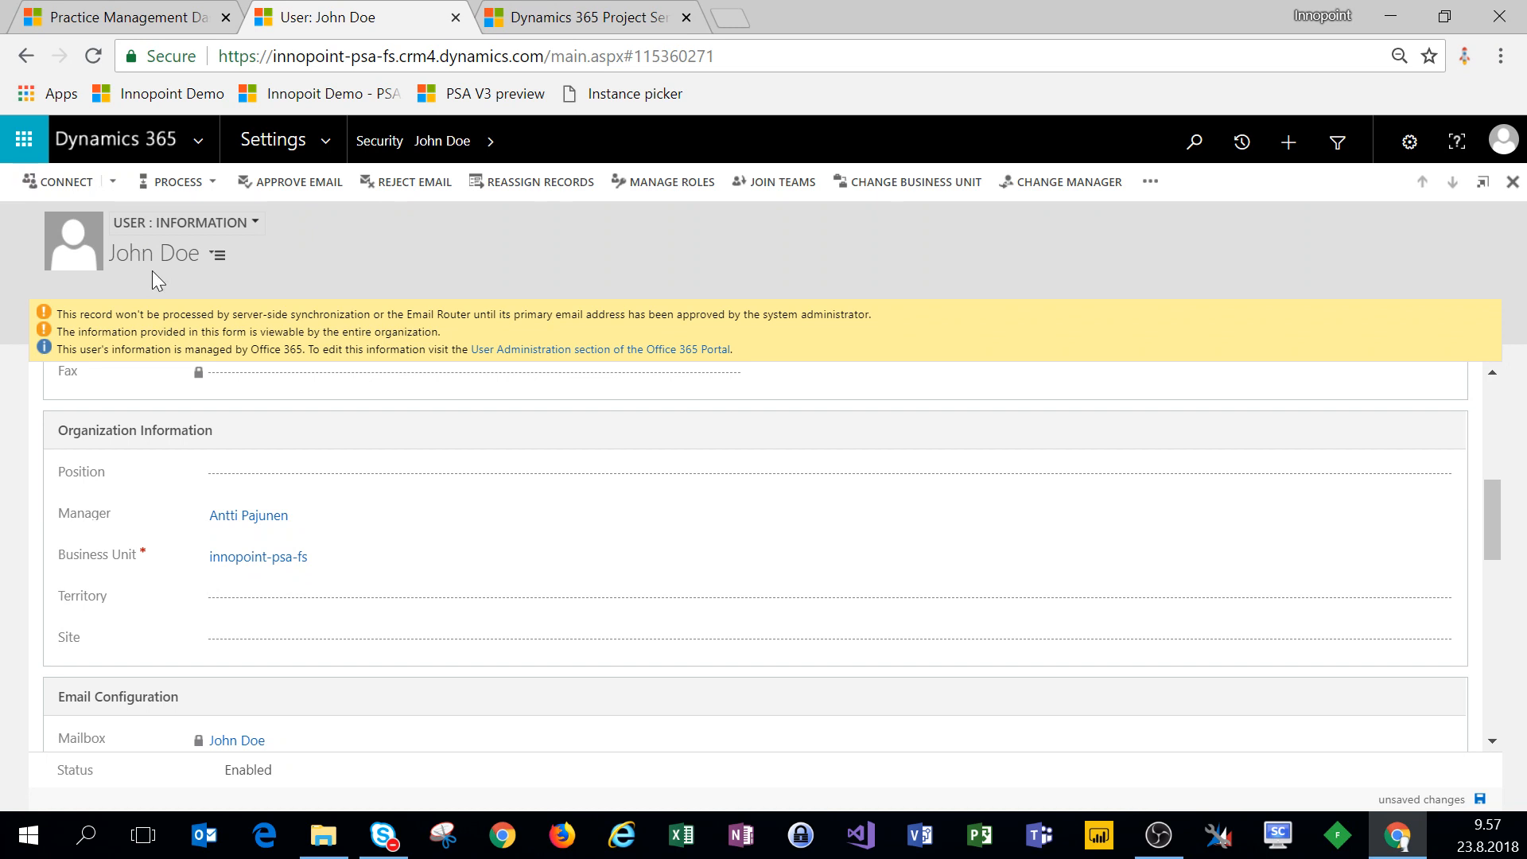
mouse_move(164, 278)
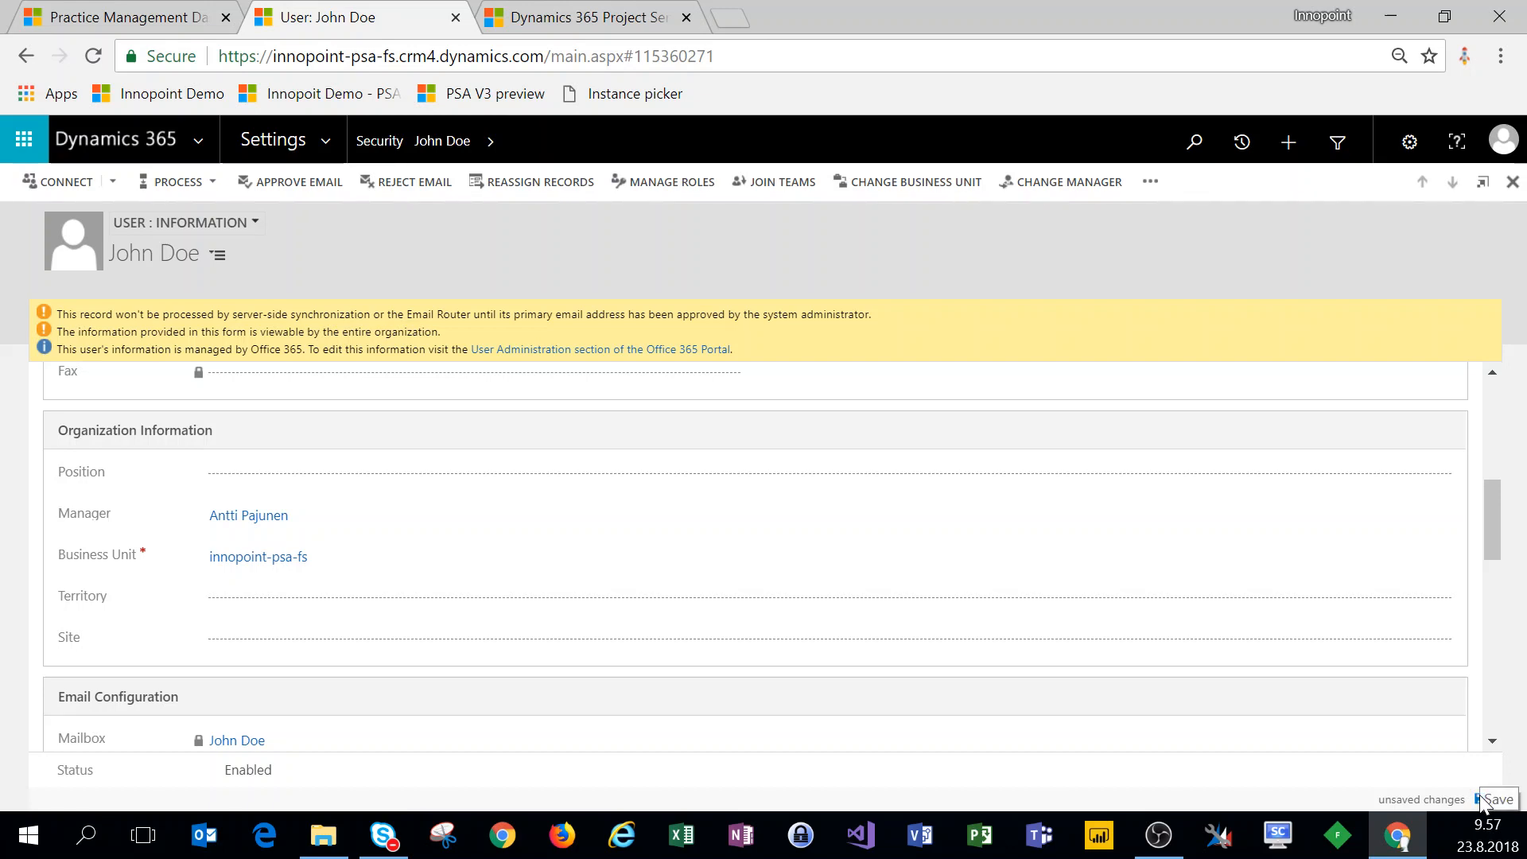
click(257, 557)
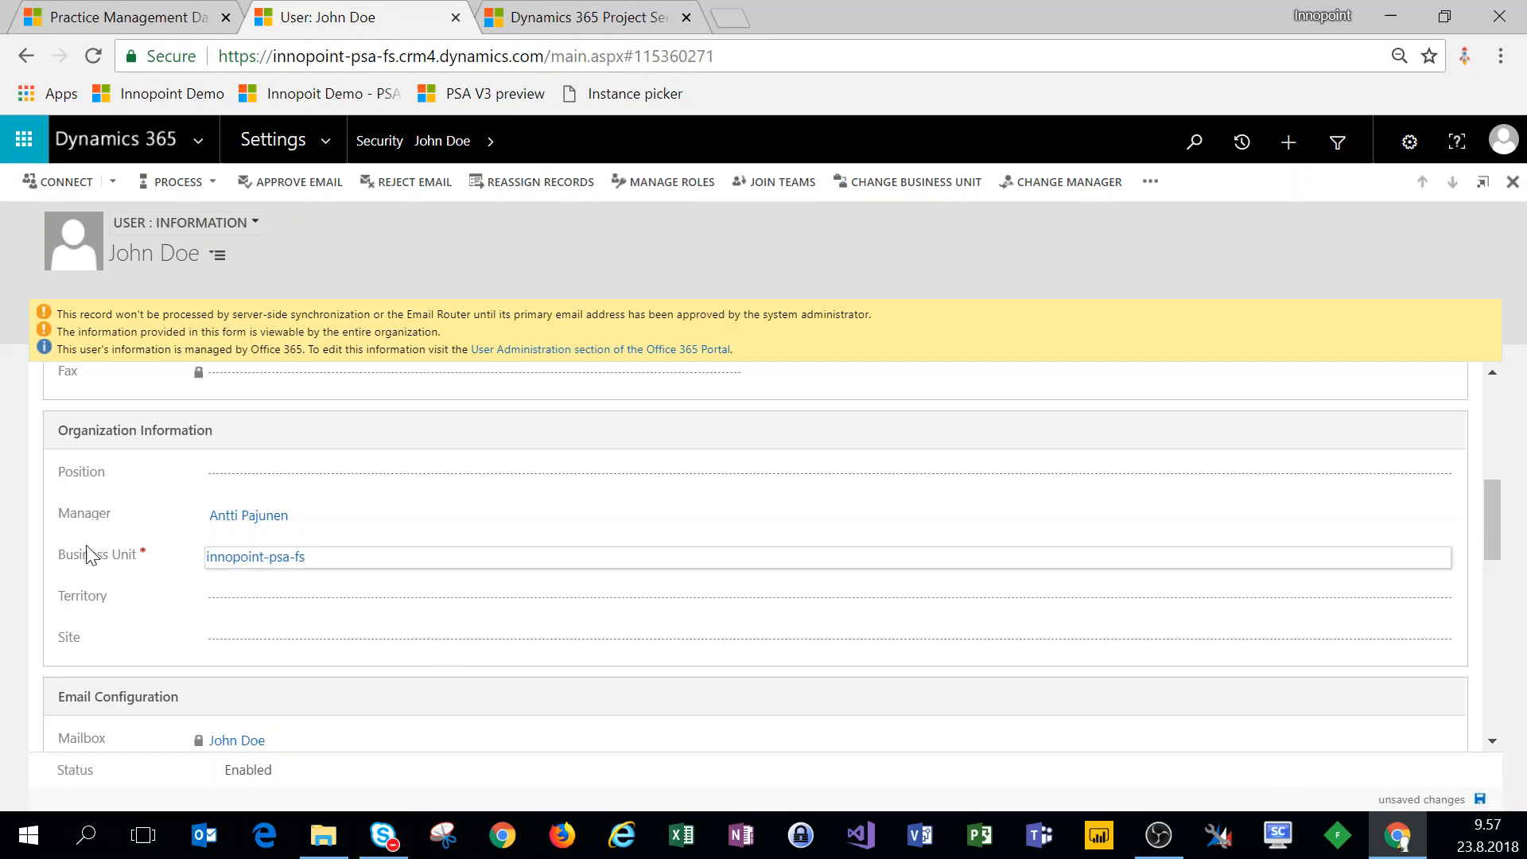
click(247, 515)
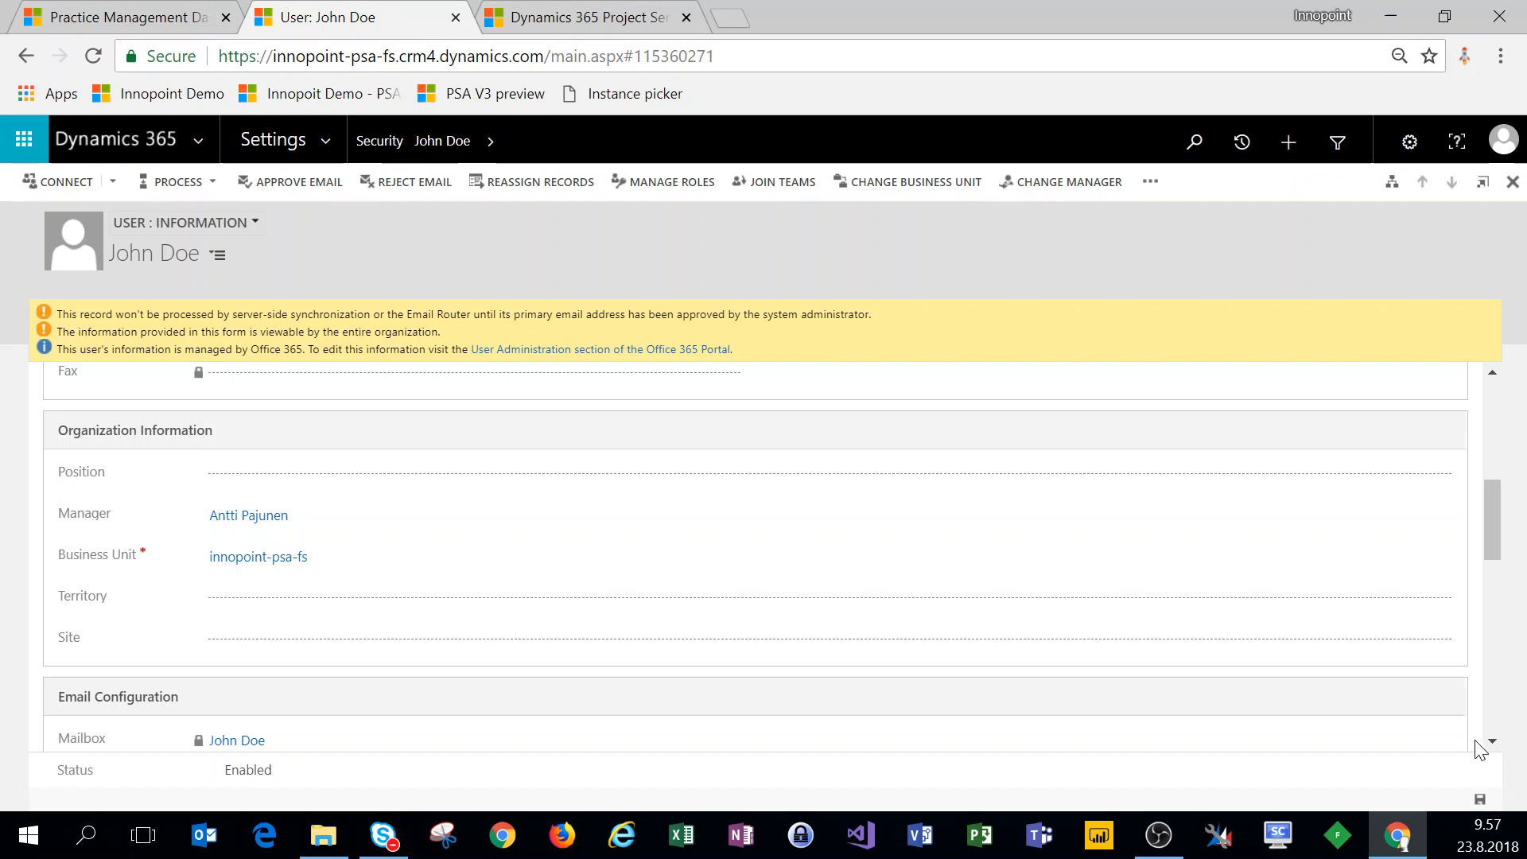
click(669, 652)
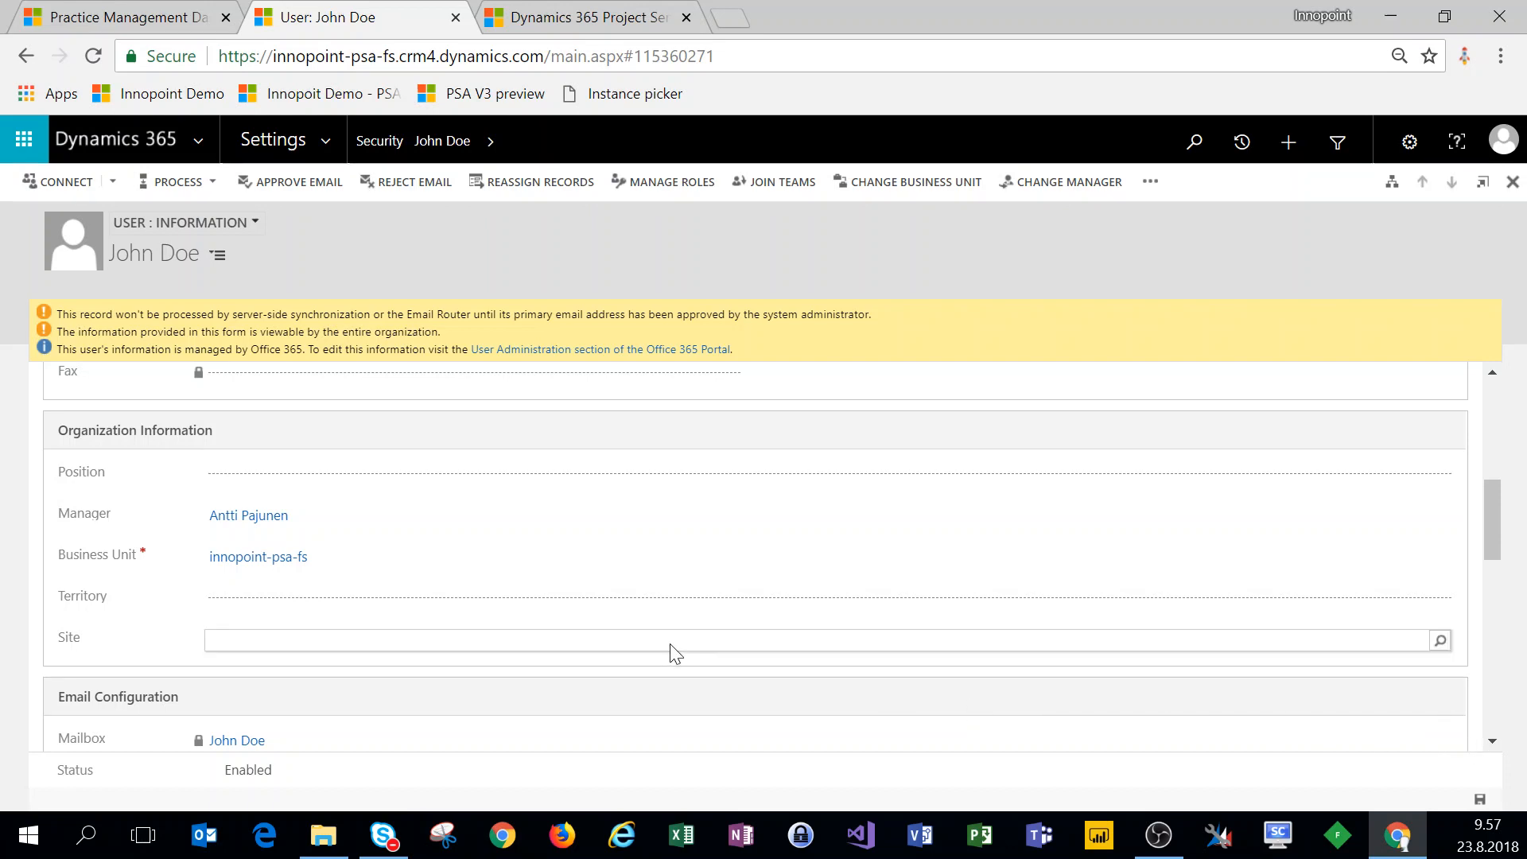
click(248, 515)
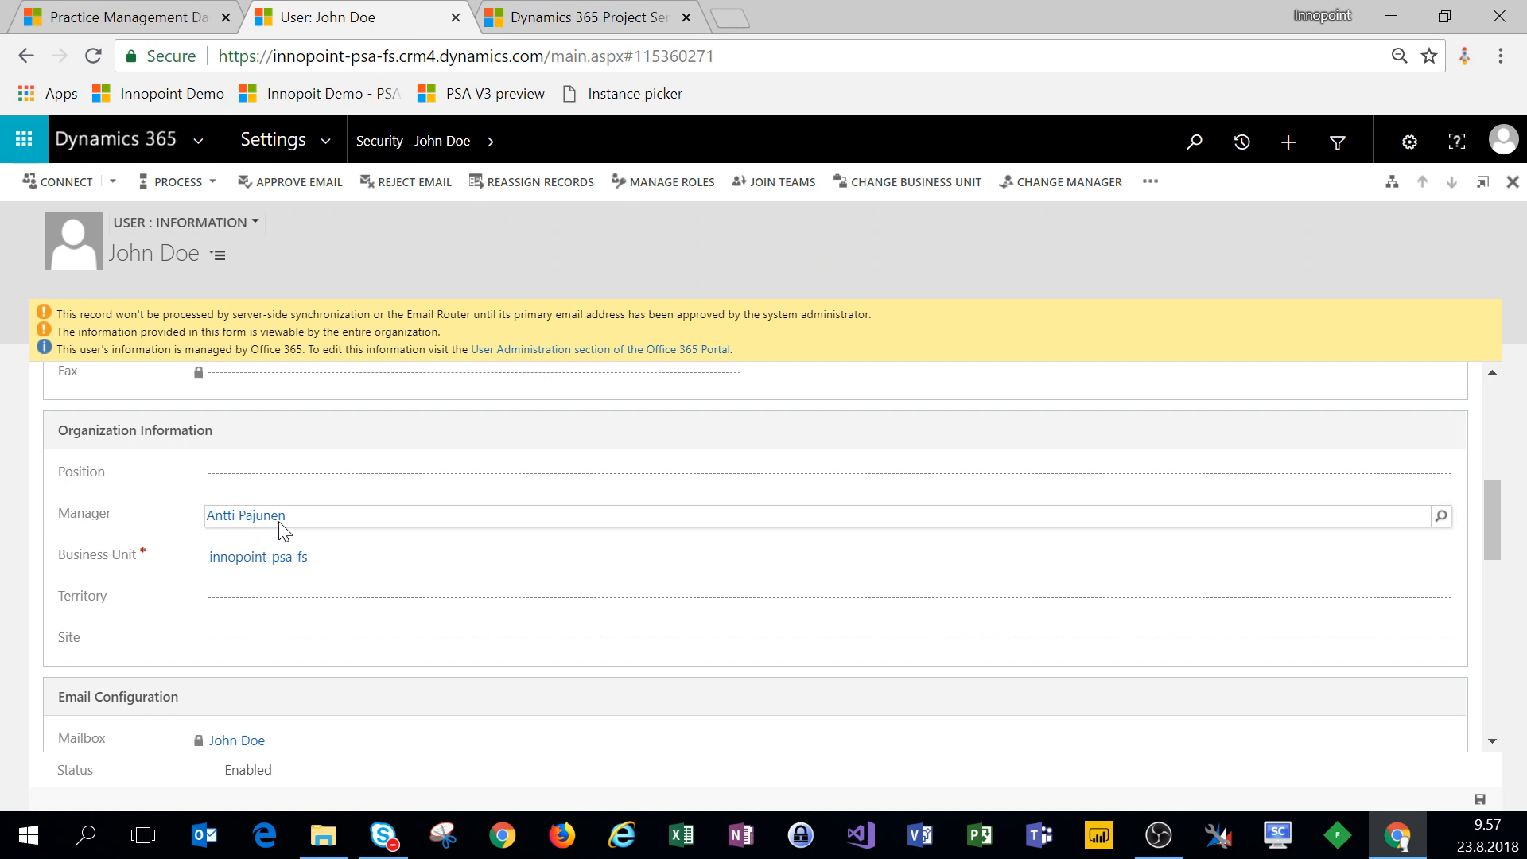
mouse_move(283, 529)
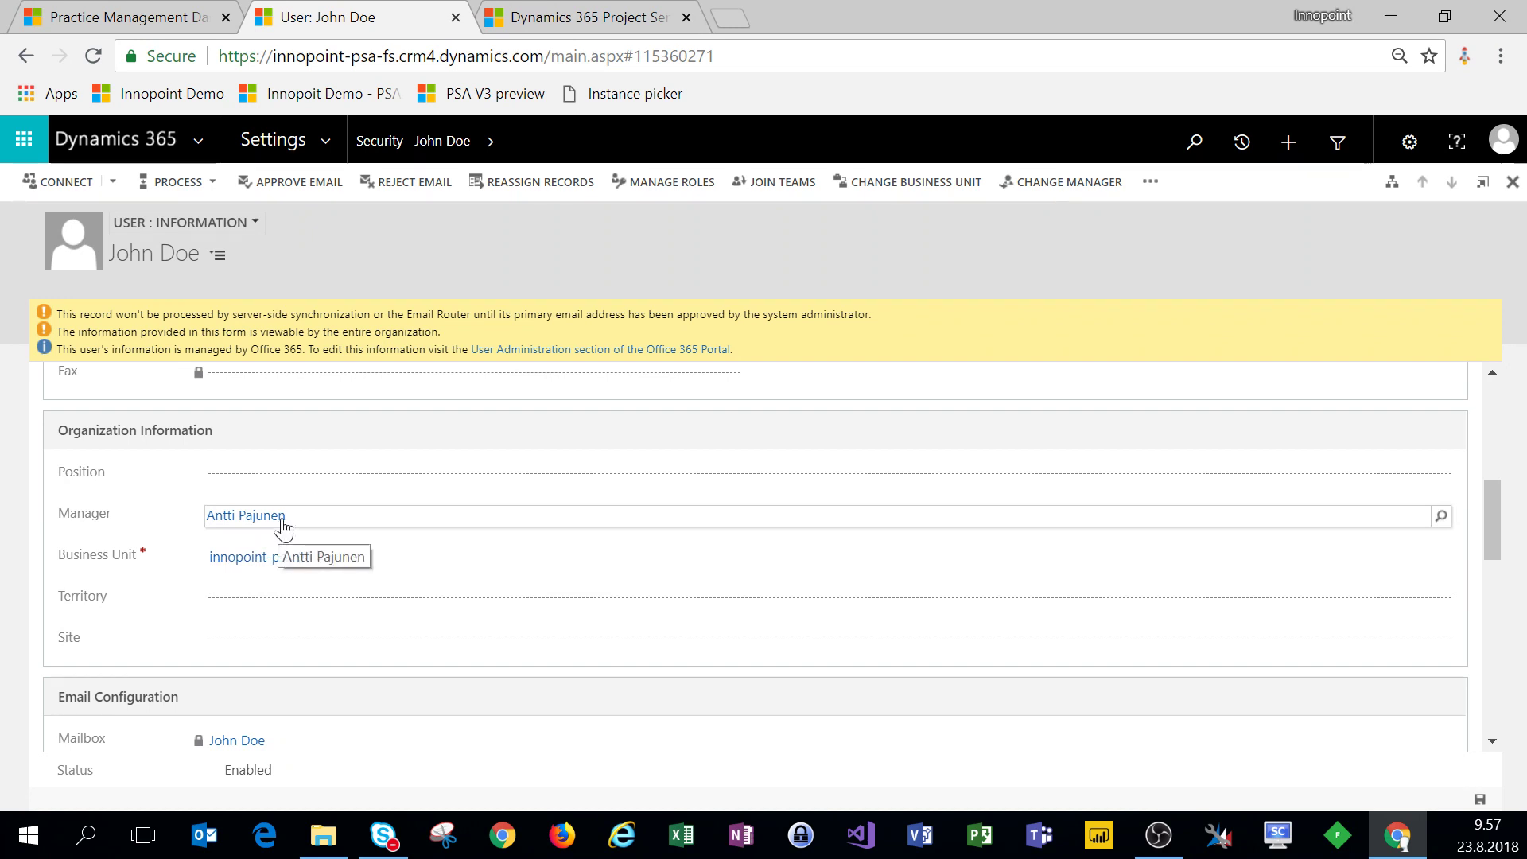